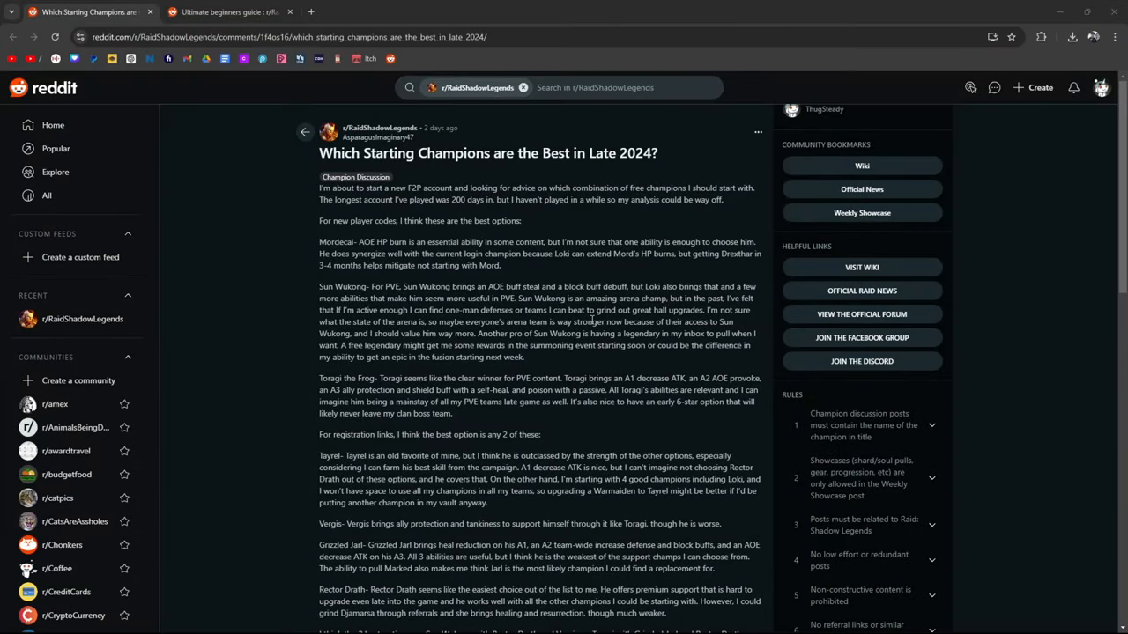
{"action": "mouse_move", "coordinate": [440, 169]}
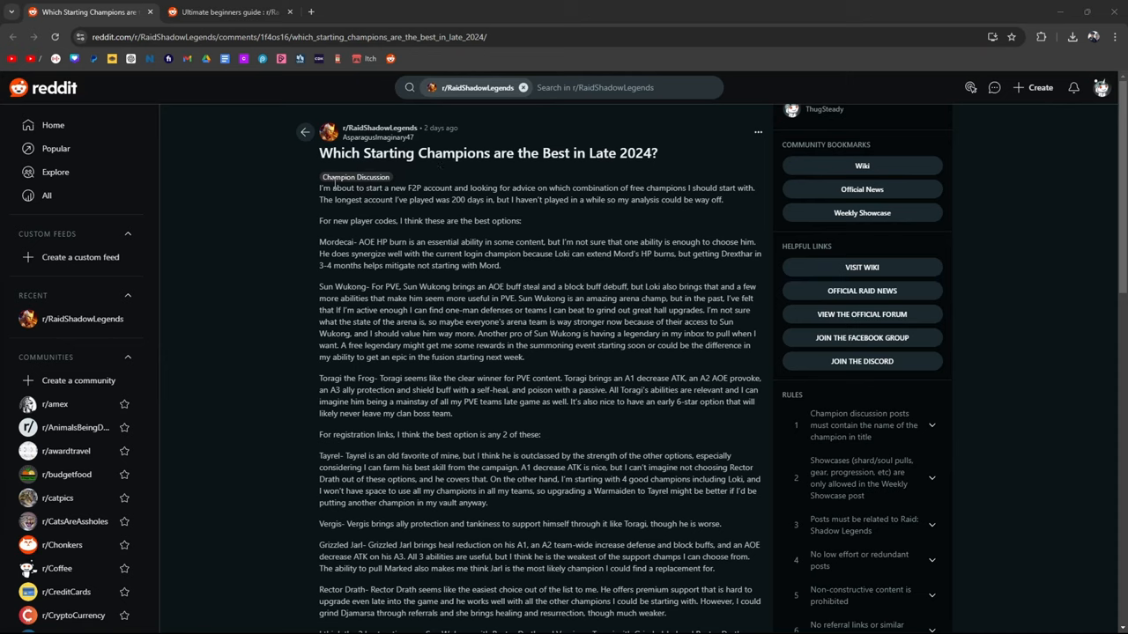
{"action": "mouse_move", "coordinate": [441, 210]}
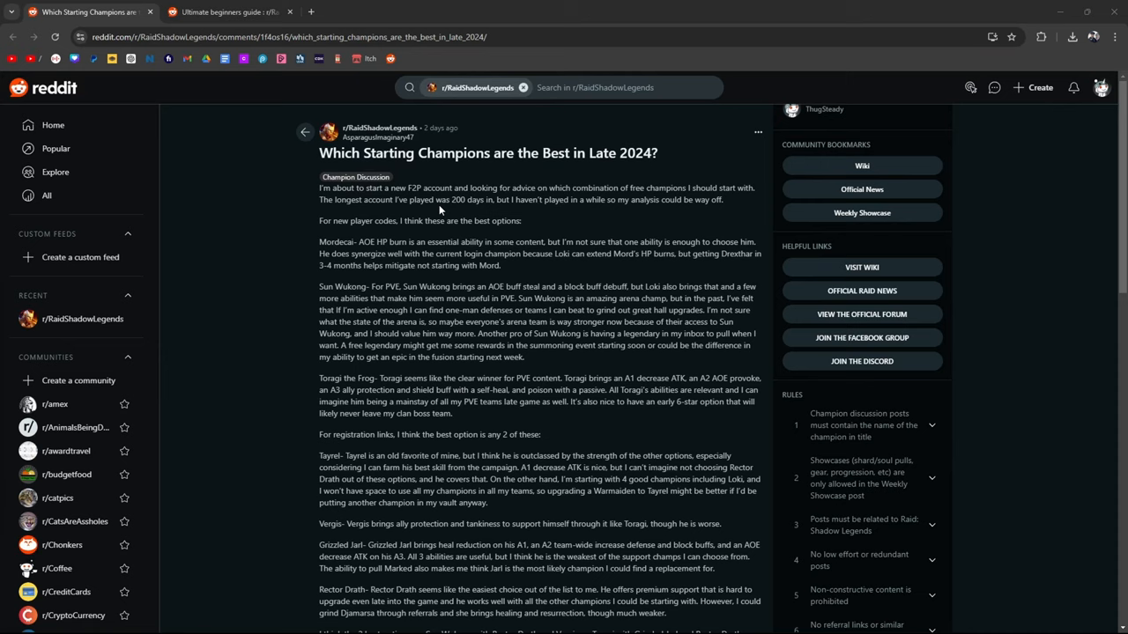
{"action": "mouse_move", "coordinate": [579, 222]}
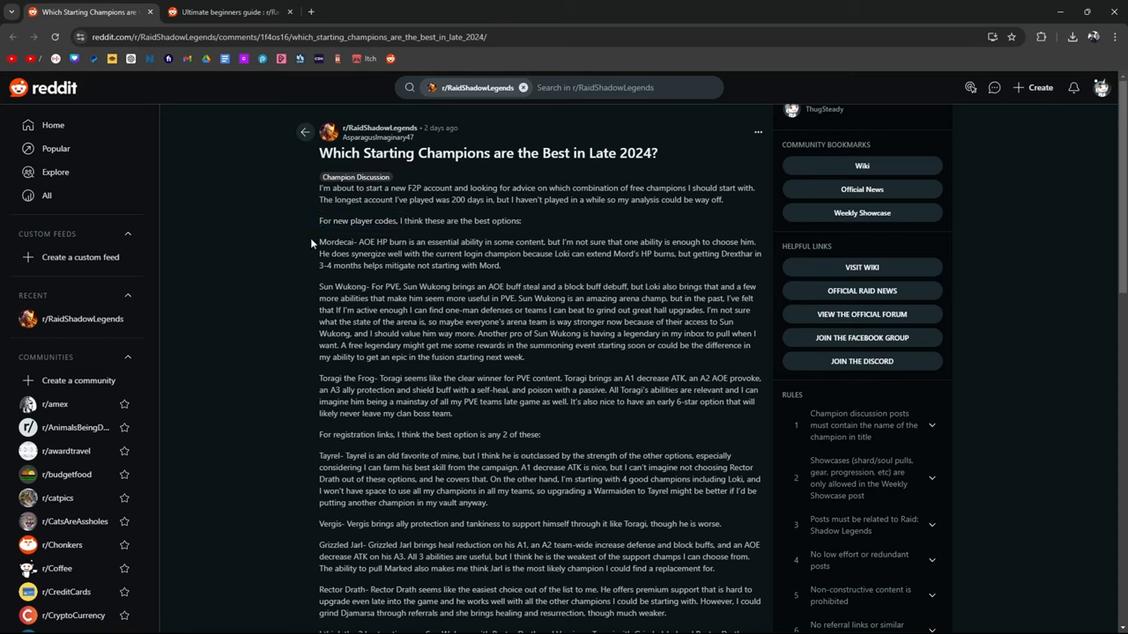
{"action": "mouse_move", "coordinate": [374, 243]}
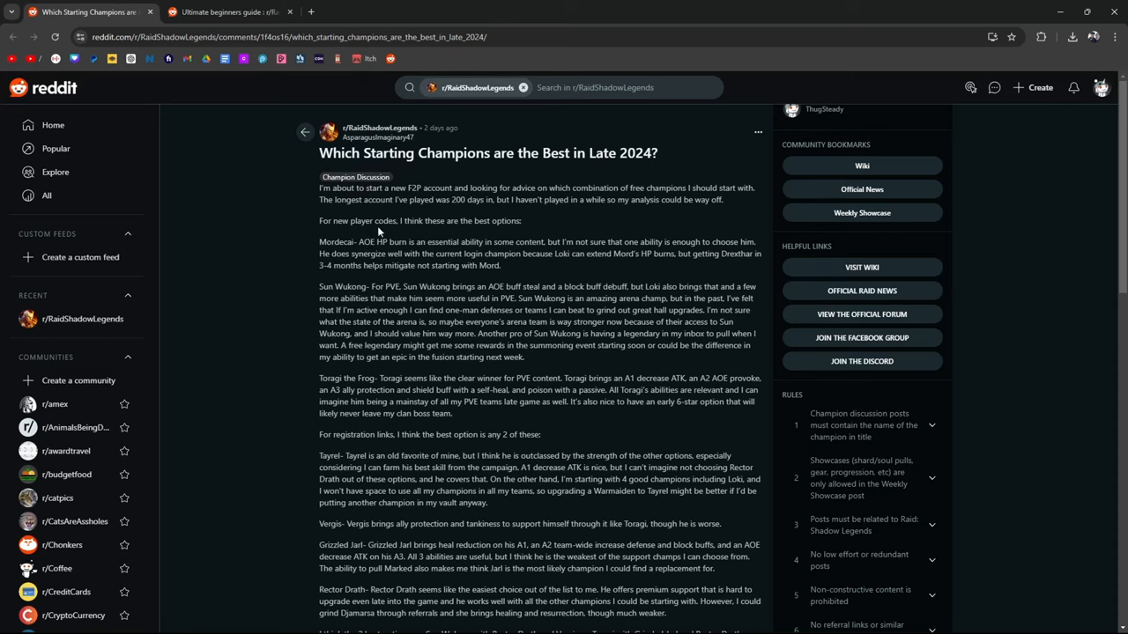
{"action": "mouse_move", "coordinate": [465, 261]}
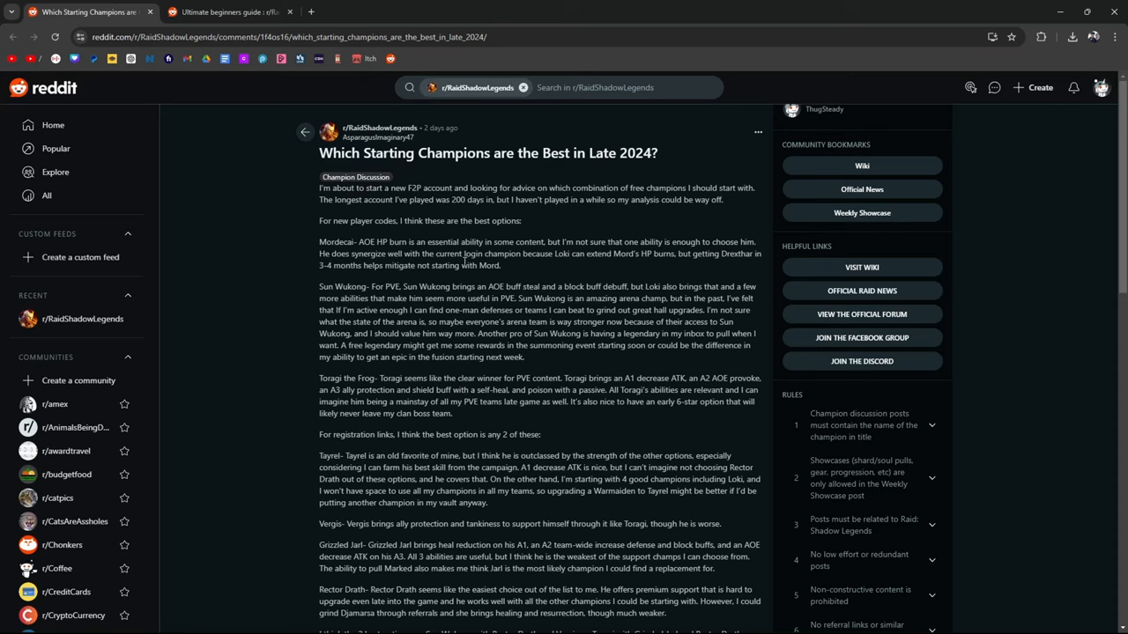
{"action": "mouse_move", "coordinate": [310, 304]}
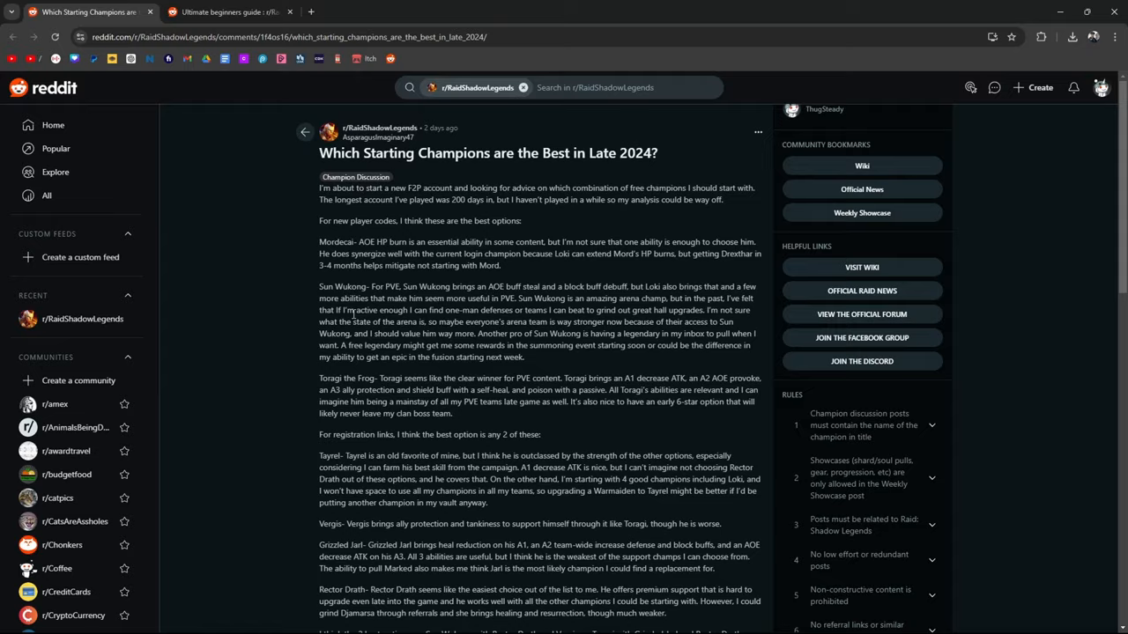
{"action": "mouse_move", "coordinate": [485, 307]}
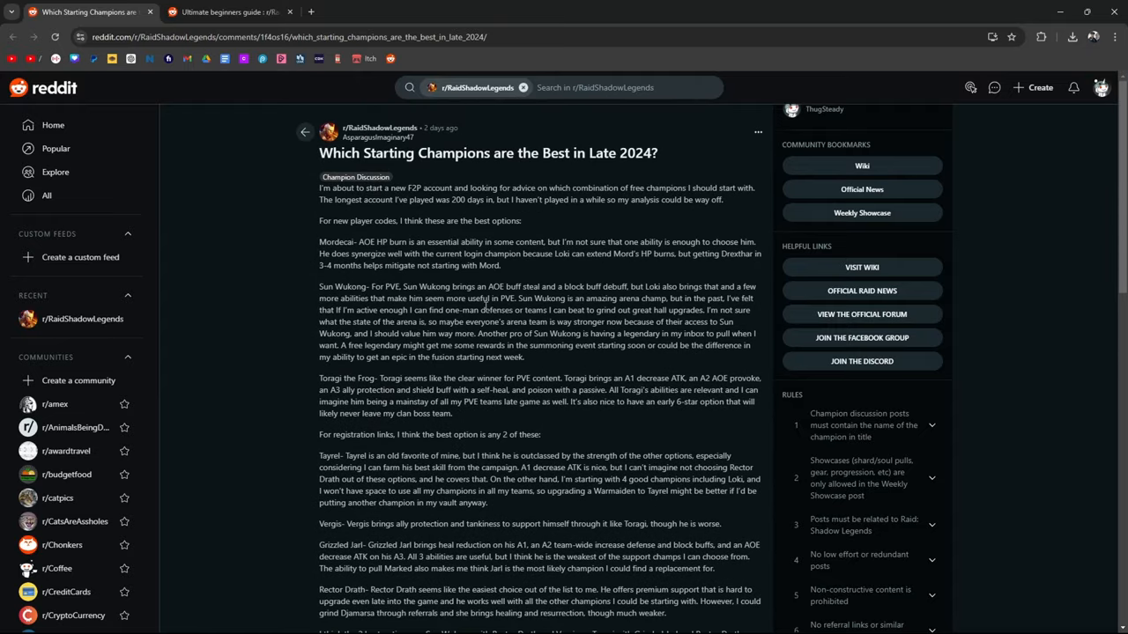
{"action": "mouse_move", "coordinate": [575, 273]}
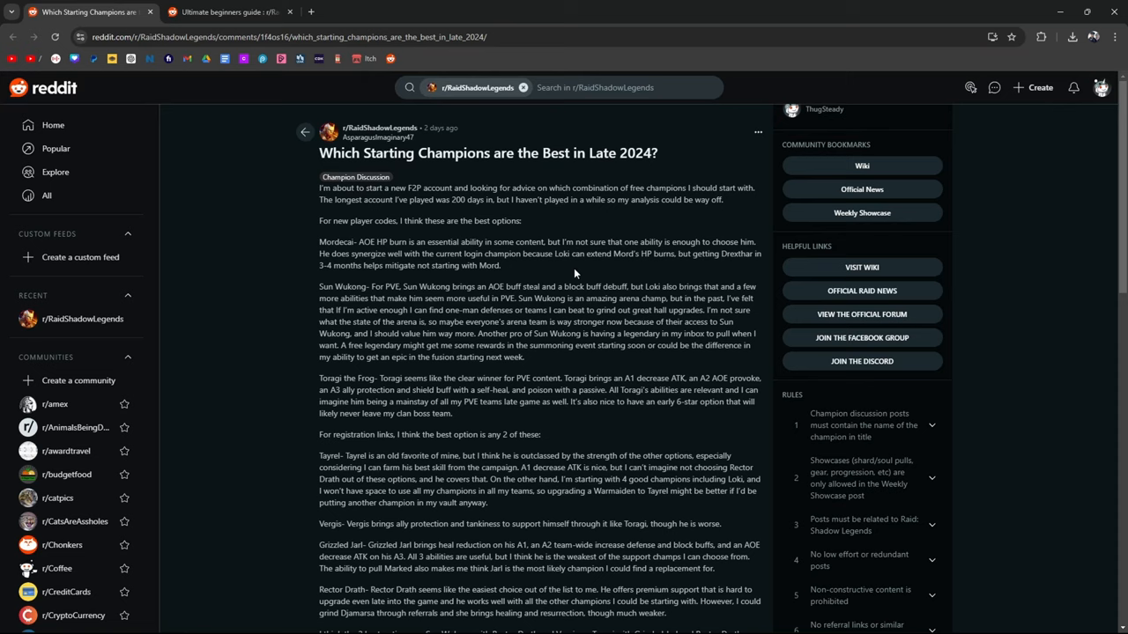
{"action": "mouse_move", "coordinate": [580, 265]}
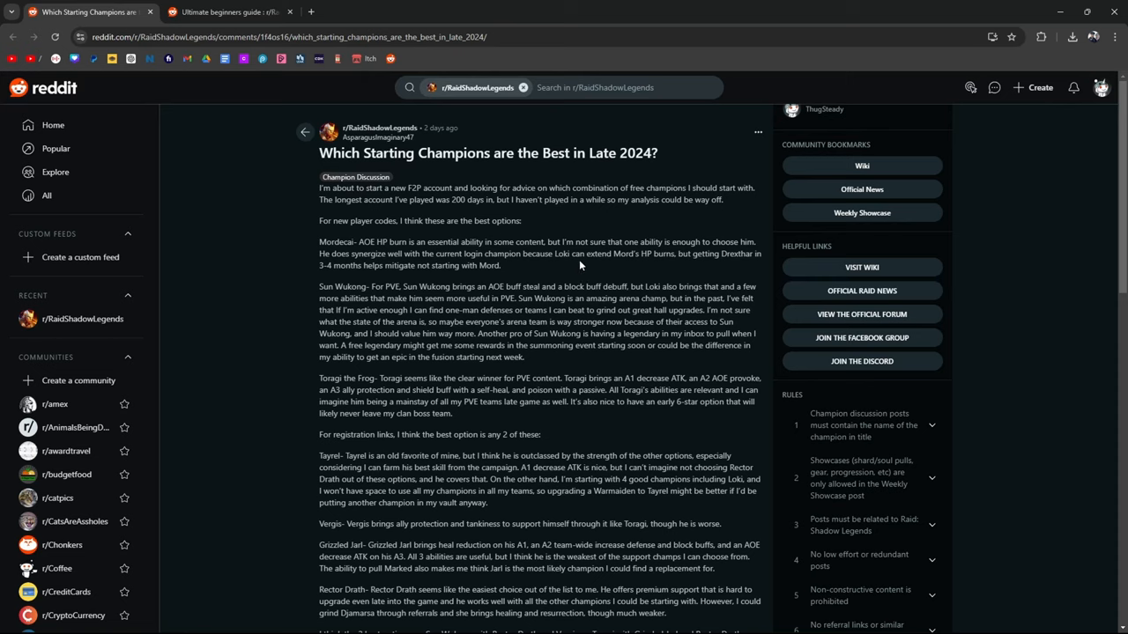
{"action": "mouse_move", "coordinate": [437, 335]}
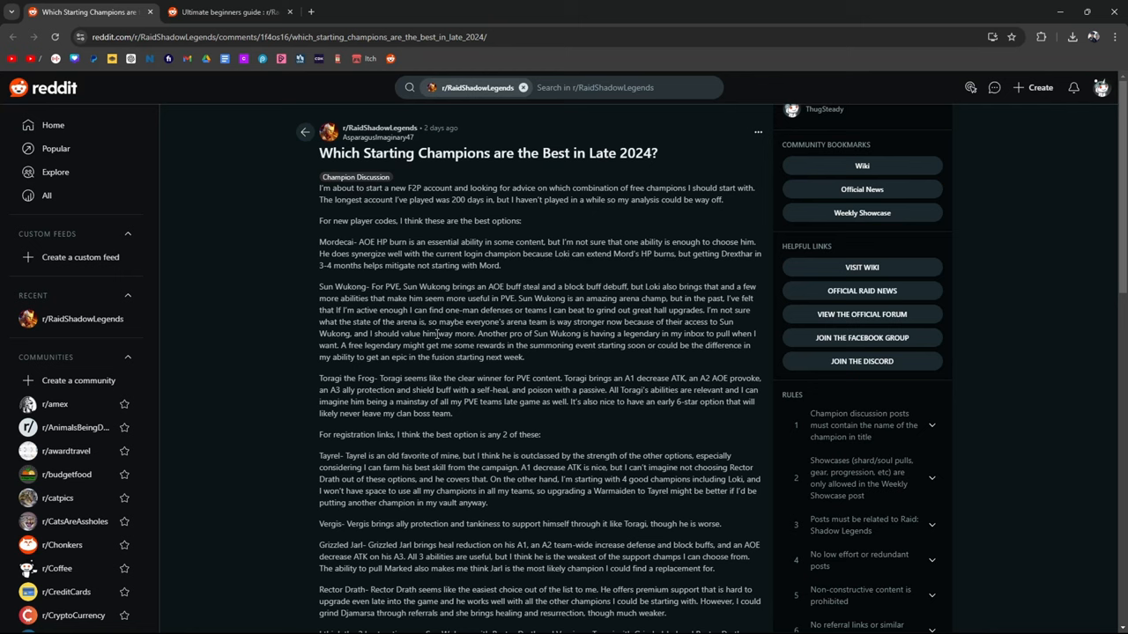
{"action": "mouse_move", "coordinate": [391, 298]}
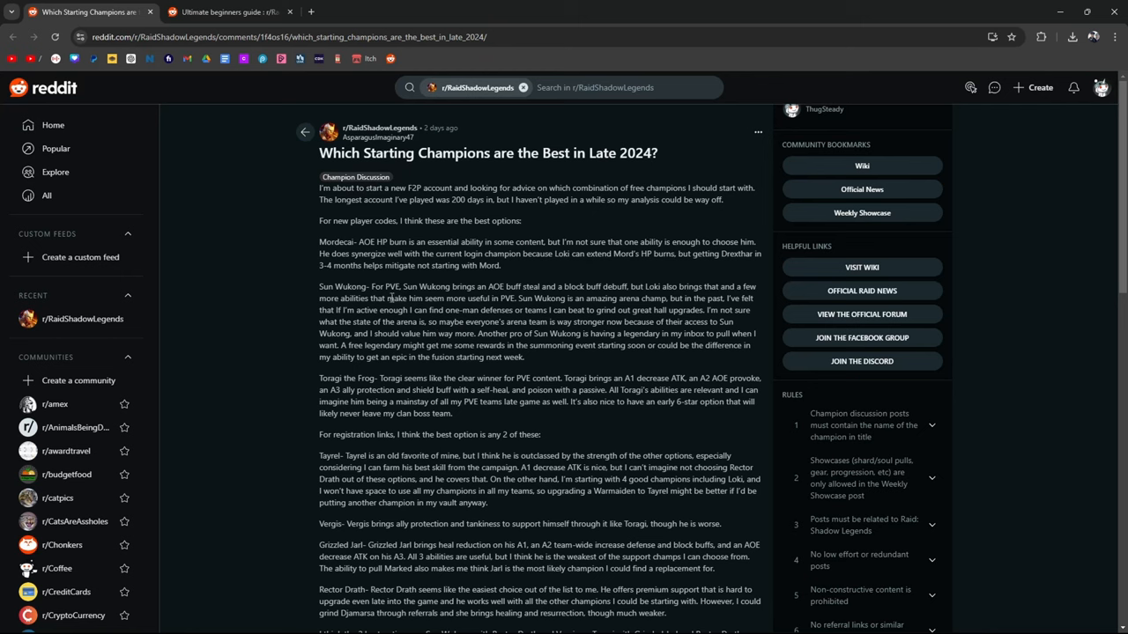
Scroll to the post's champion options and highlight the names Tayrel and Grizzled Jarl.
{"action": "scroll", "scroll_direction": "down", "scroll_amount": 3}
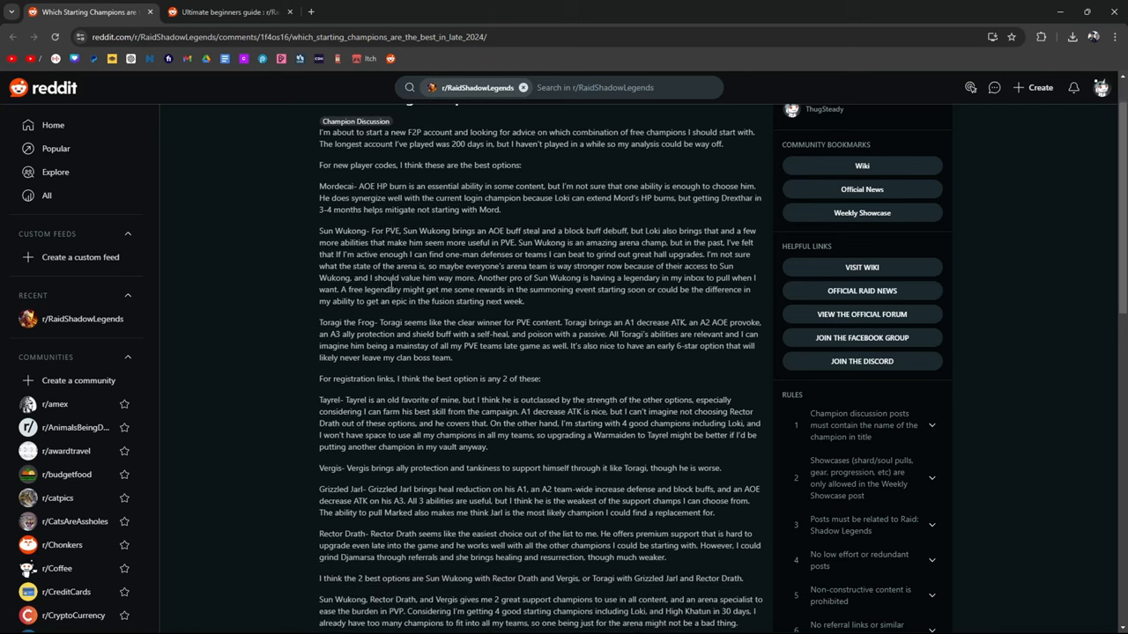
{"action": "scroll", "scroll_direction": "down", "scroll_amount": 3}
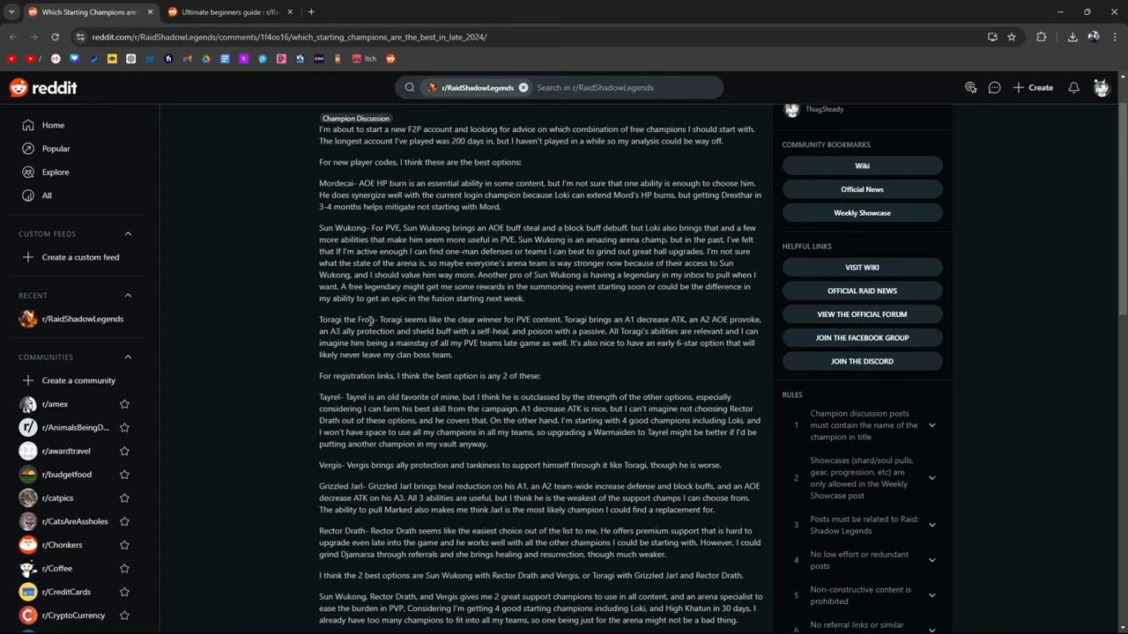
{"action": "mouse_move", "coordinate": [606, 331]}
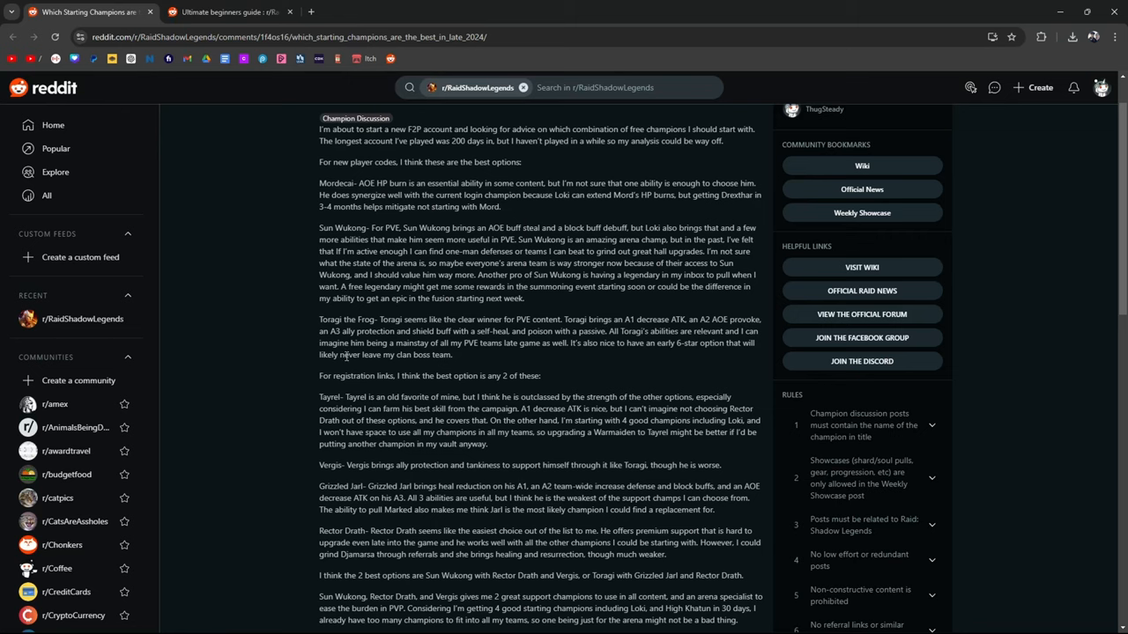
{"action": "scroll", "scroll_direction": "down", "scroll_amount": 3}
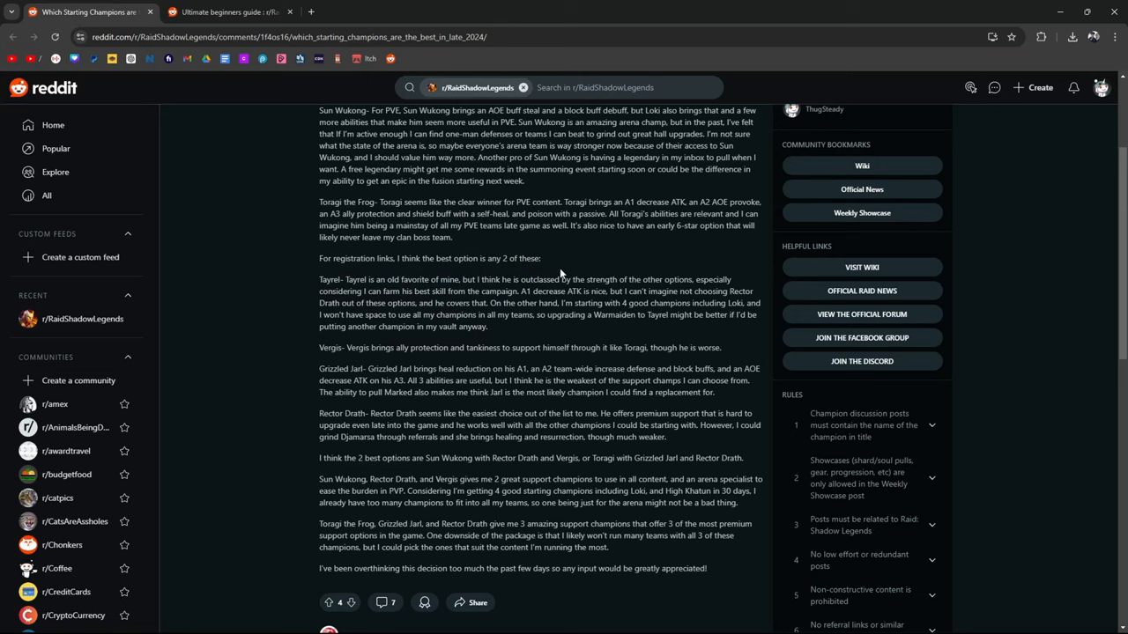
{"action": "double_click", "coordinate": [332, 278]}
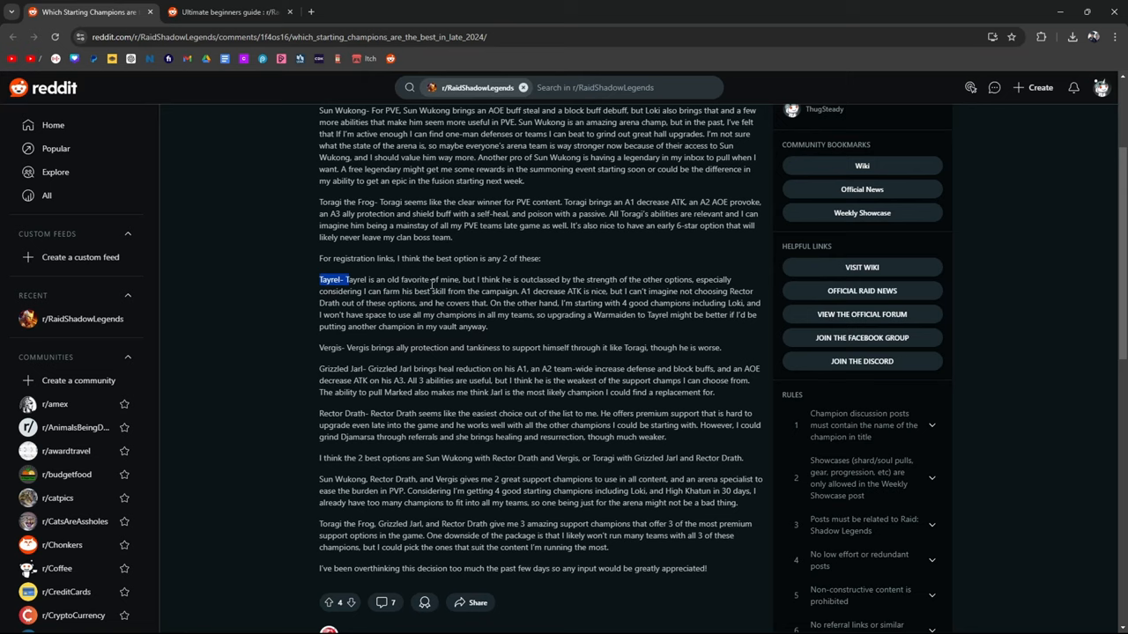
{"action": "mouse_move", "coordinate": [395, 338]}
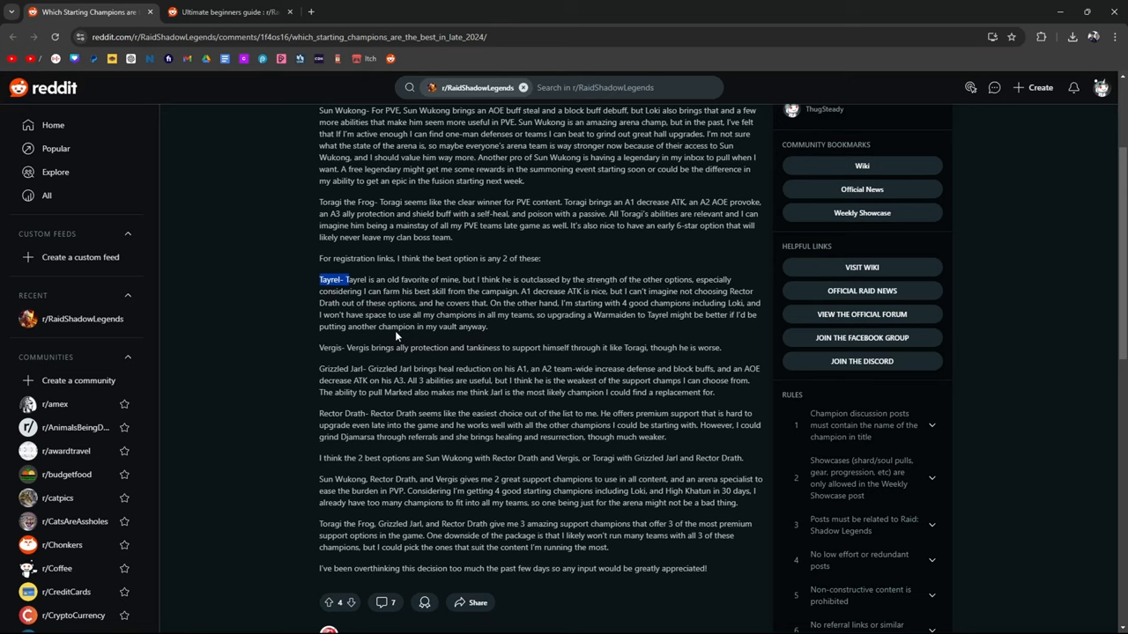
{"action": "mouse_move", "coordinate": [712, 360]}
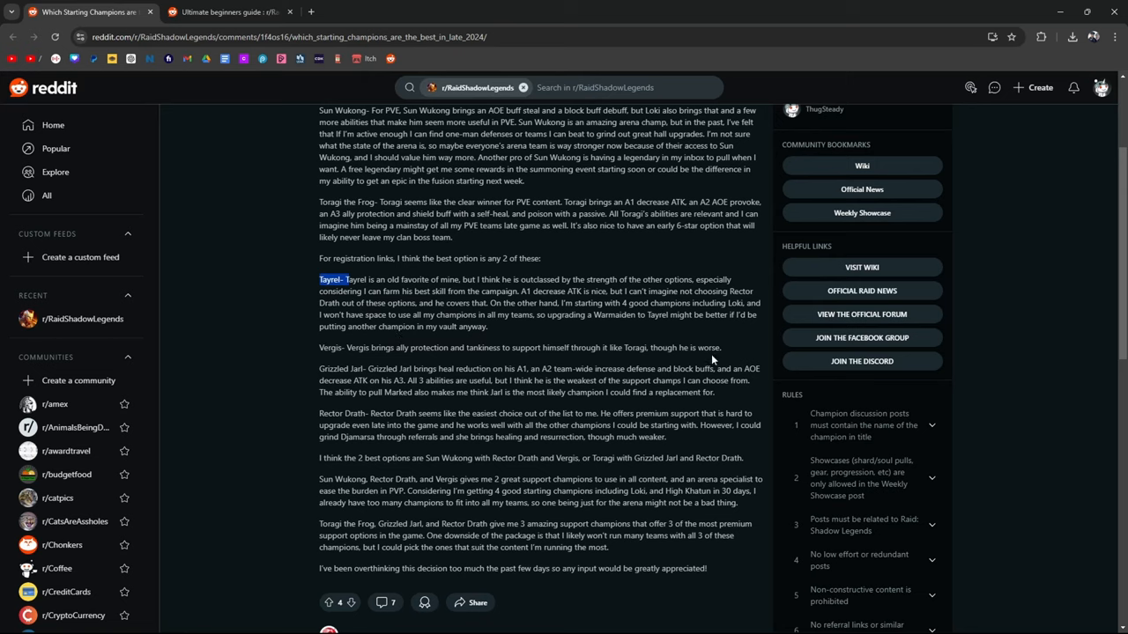
{"action": "mouse_move", "coordinate": [716, 351]}
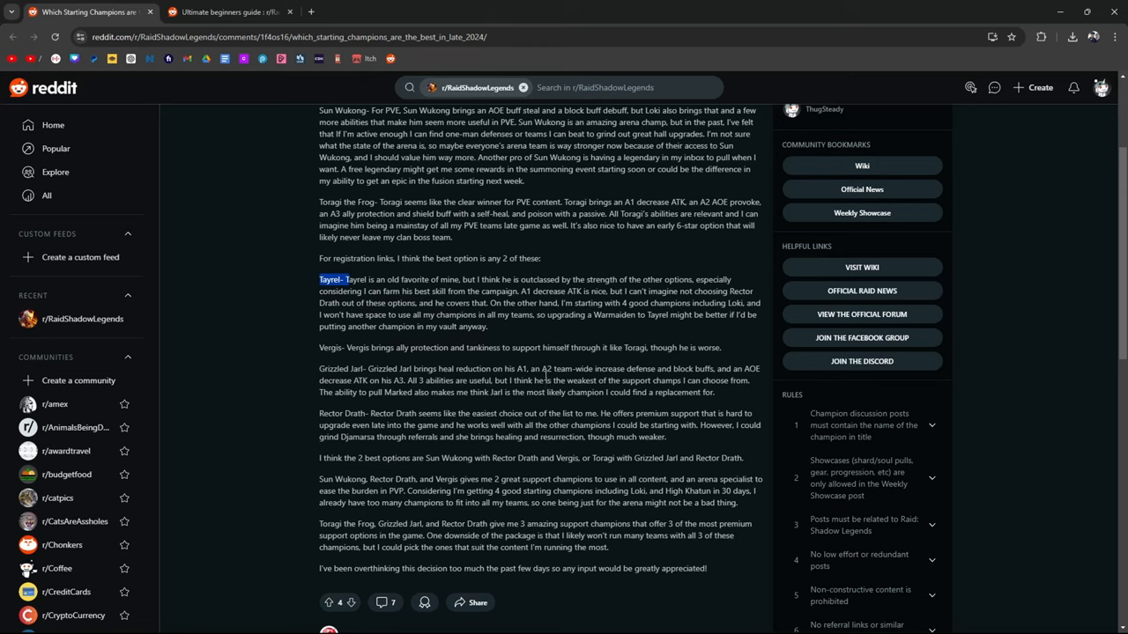
{"action": "double_click", "coordinate": [342, 368]}
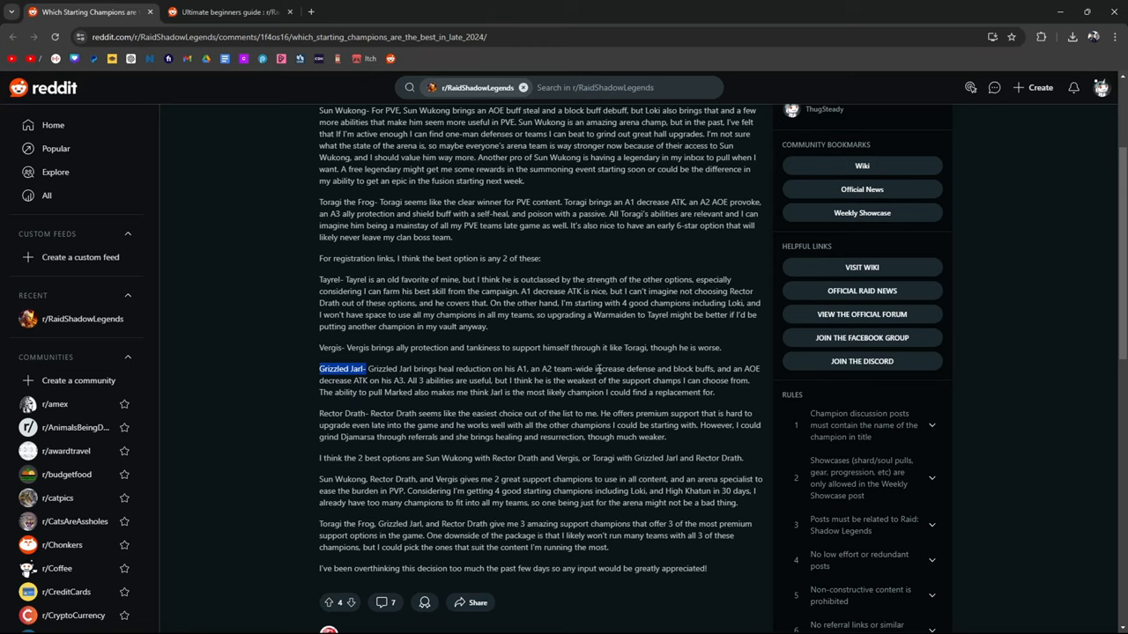
{"action": "mouse_move", "coordinate": [652, 369]}
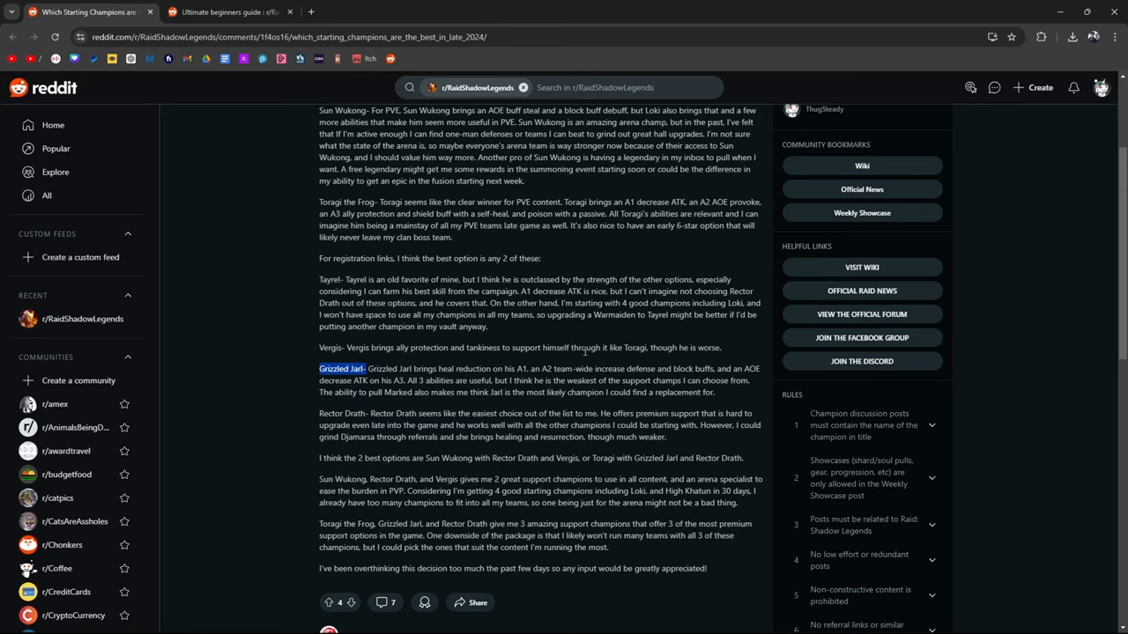
Highlight the champion name Rector Drath in the post's options.
{"action": "scroll", "scroll_direction": "down", "scroll_amount": 3}
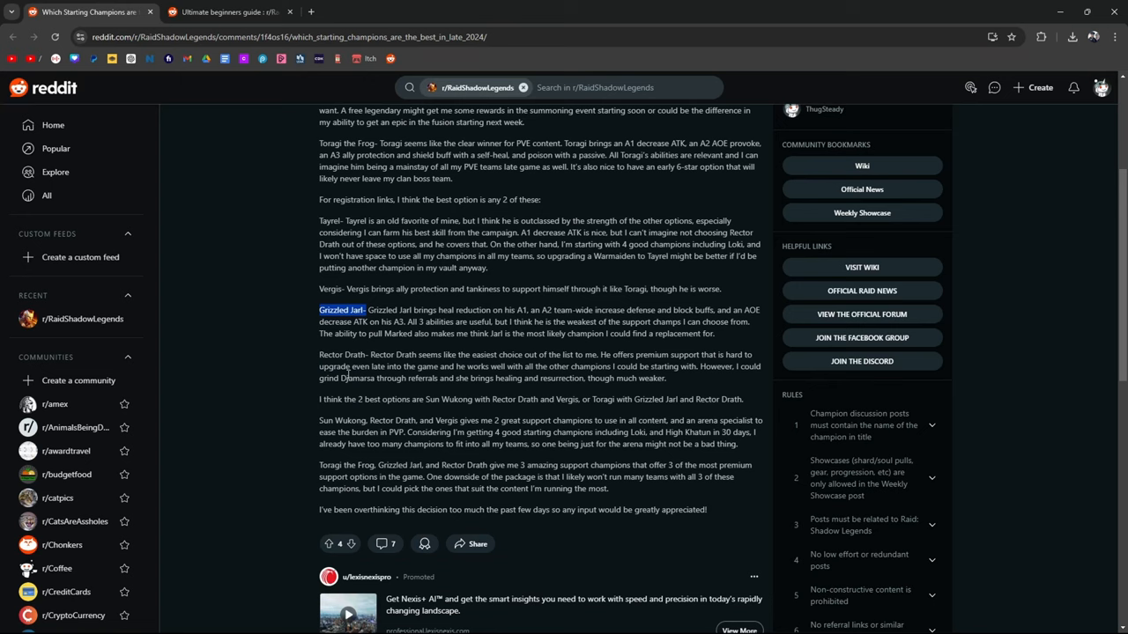
{"action": "double_click", "coordinate": [366, 354]}
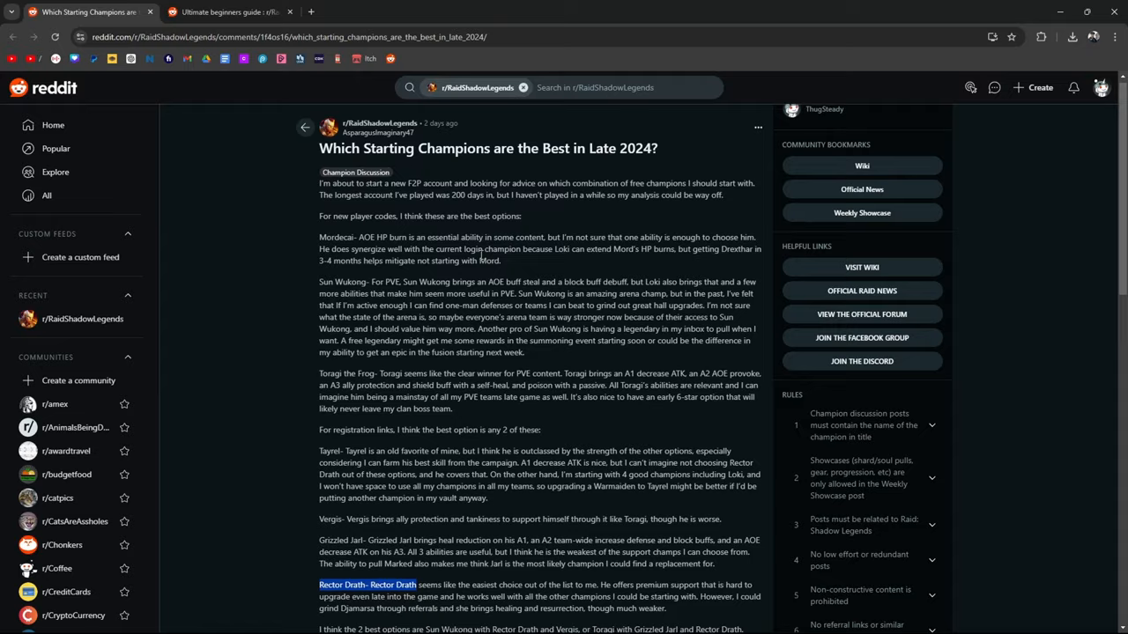
{"action": "scroll", "scroll_direction": "down", "scroll_amount": 3}
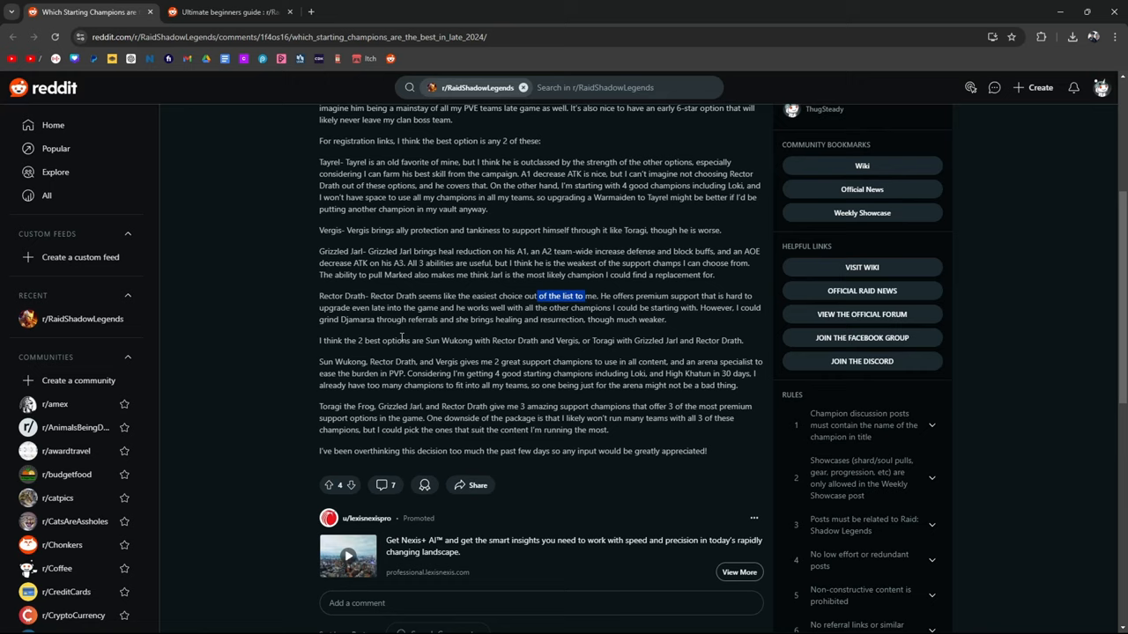
{"action": "mouse_move", "coordinate": [594, 289]}
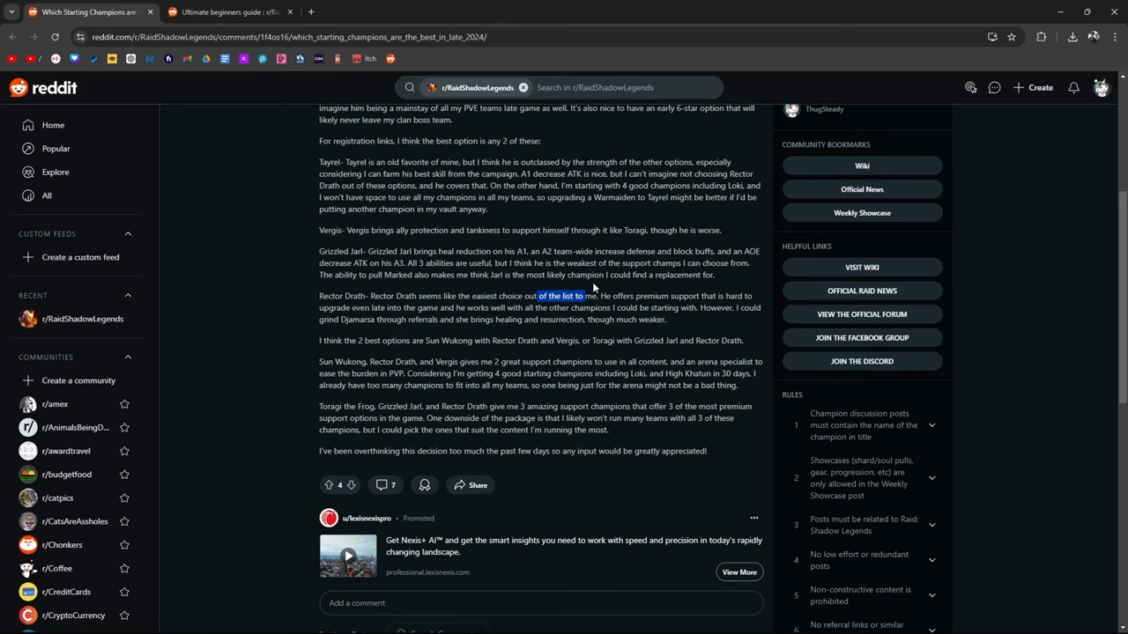
{"action": "mouse_move", "coordinate": [497, 338]}
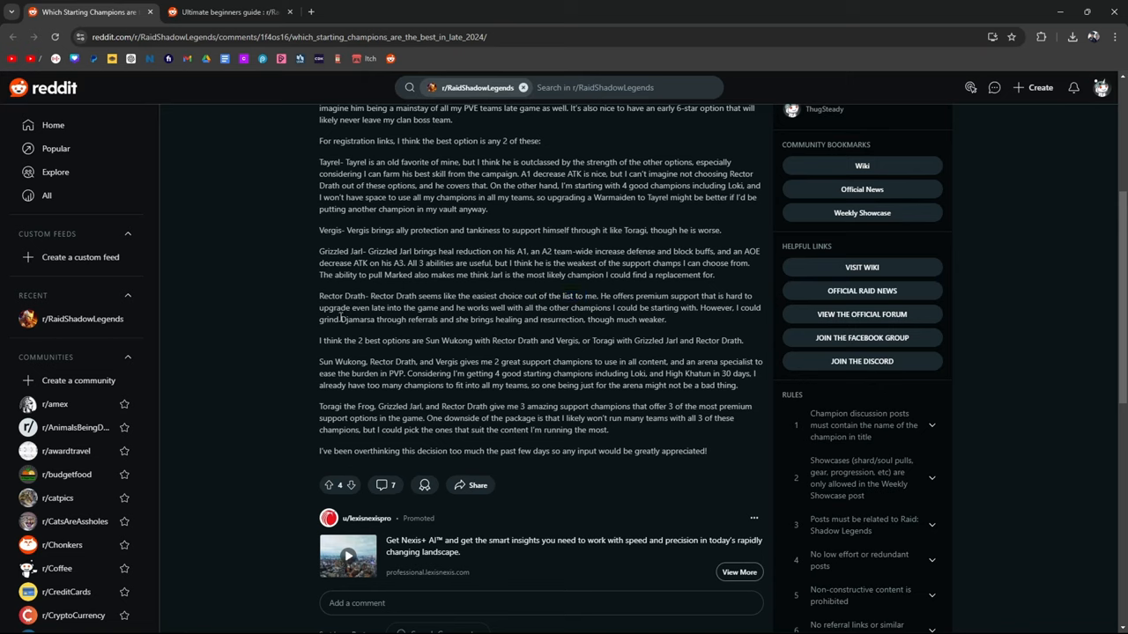
Highlight Sun Wukong and the healing and resurrection phrase in Rector Drath's paragraph.
{"action": "double_click", "coordinate": [359, 319]}
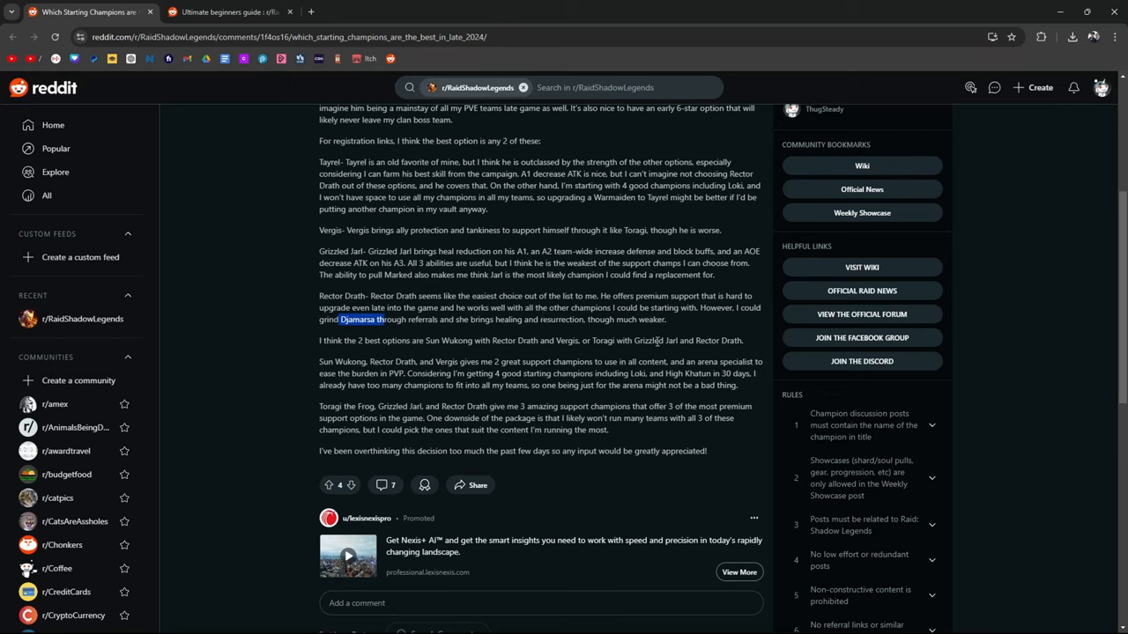
{"action": "left_click_drag", "start_coordinate": [486, 318], "coordinate": [572, 319]}
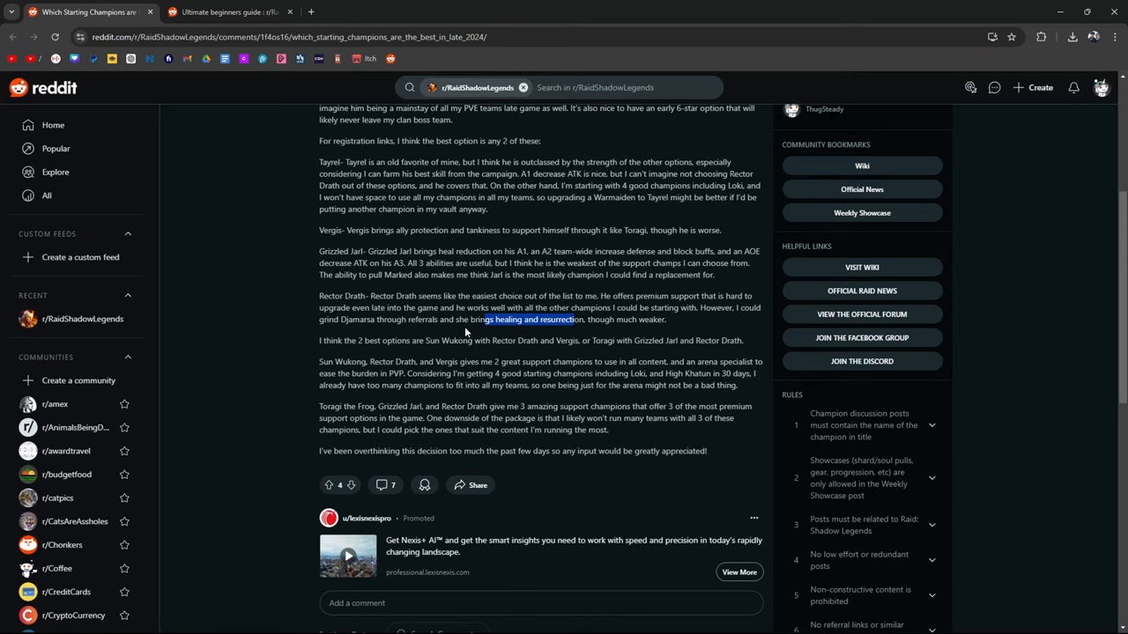
{"action": "left_click", "coordinate": [595, 318]}
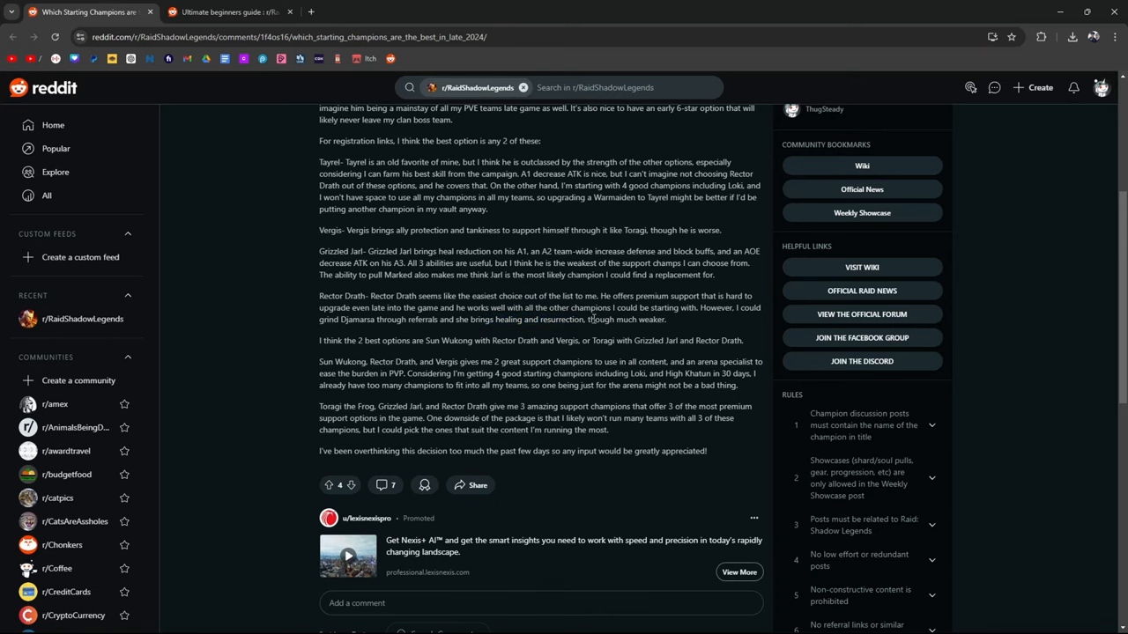
{"action": "double_click", "coordinate": [560, 319]}
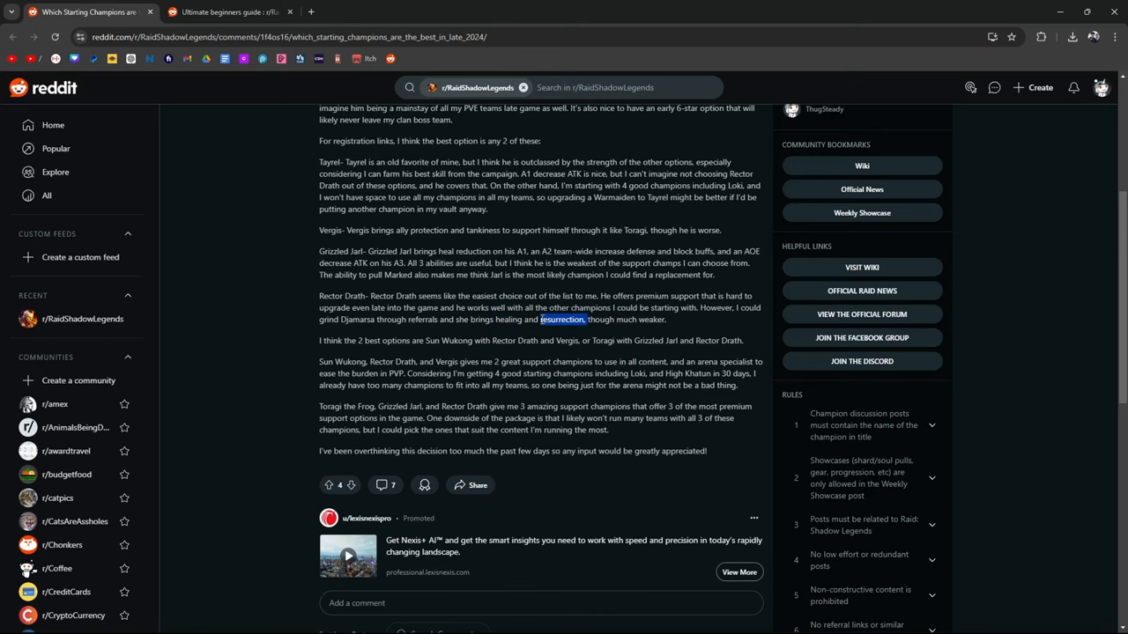
{"action": "scroll", "scroll_direction": "down", "scroll_amount": 3}
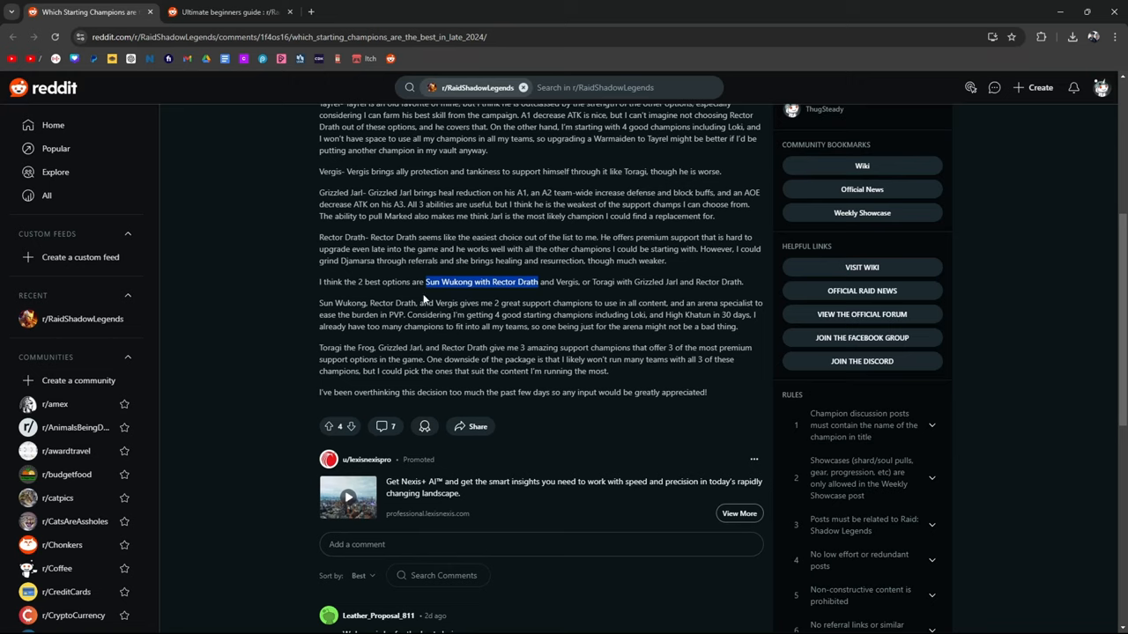
{"action": "mouse_move", "coordinate": [494, 311]}
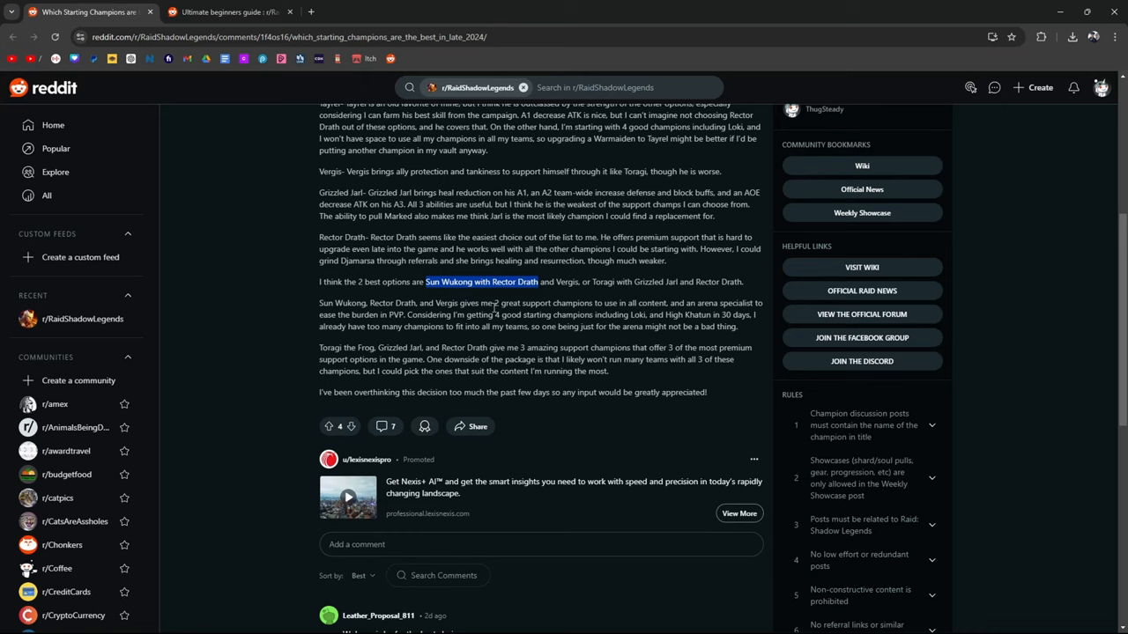
{"action": "mouse_move", "coordinate": [641, 319]}
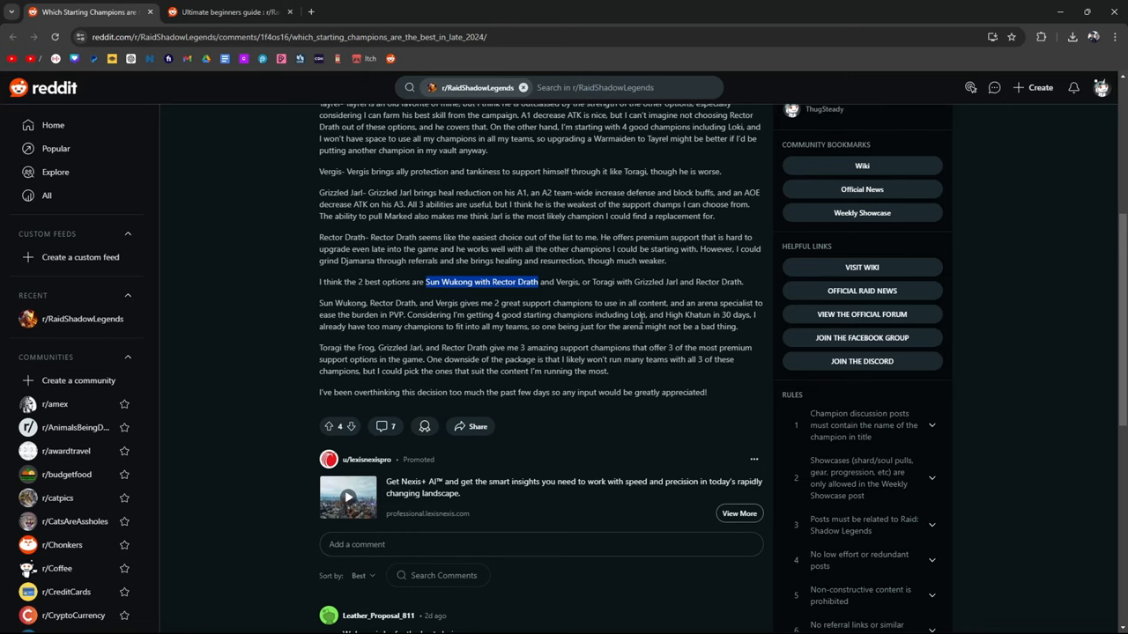
Highlight the post's closing sentence about overthinking and scroll down to the first comments.
{"action": "scroll", "scroll_direction": "down", "scroll_amount": 3}
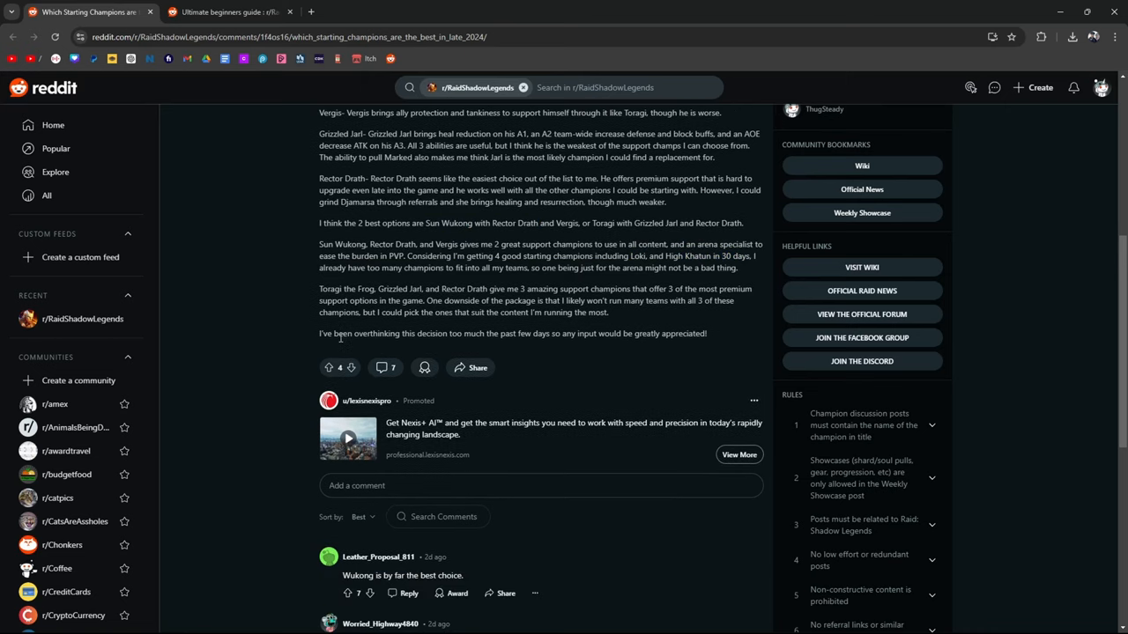
{"action": "left_click_drag", "start_coordinate": [500, 333], "coordinate": [620, 333]}
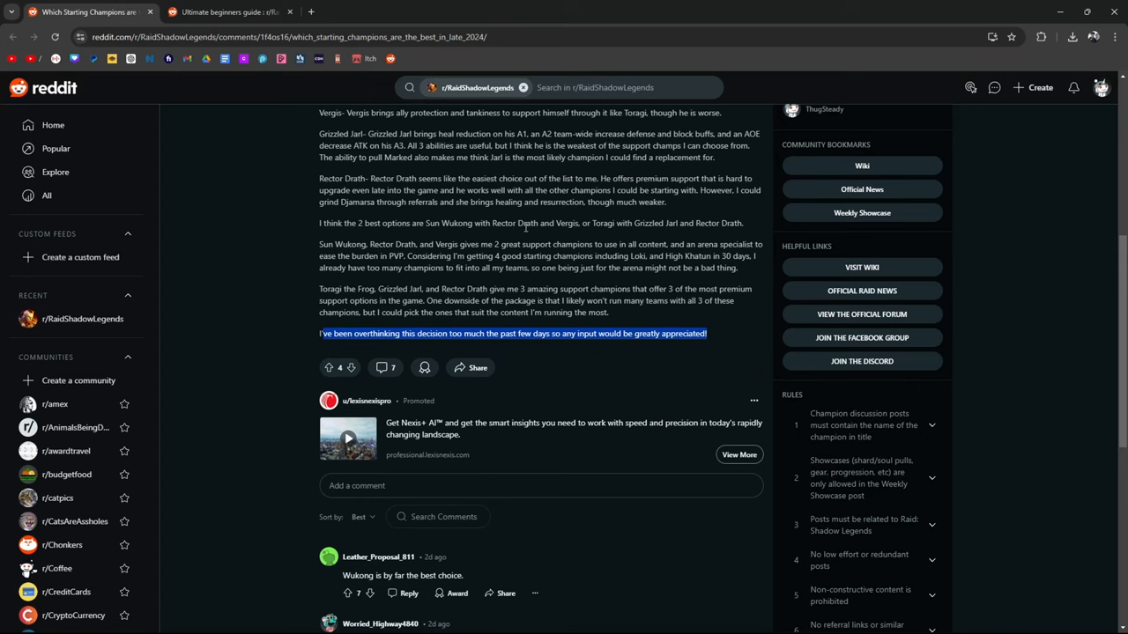
{"action": "scroll", "scroll_direction": "up", "scroll_amount": 3}
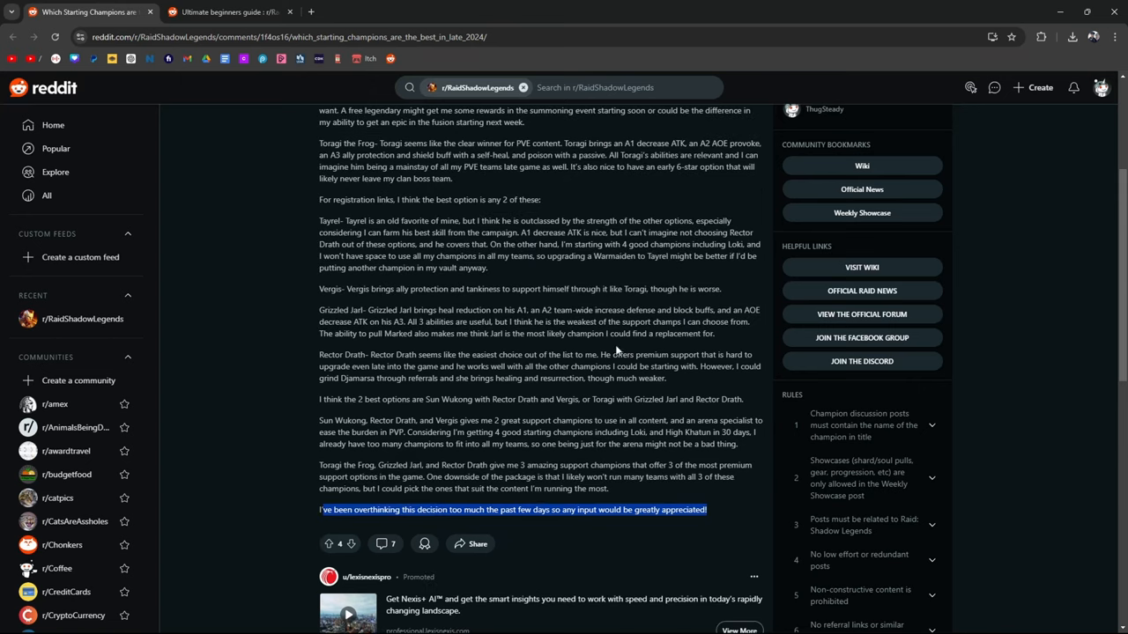
{"action": "scroll", "scroll_direction": "down", "scroll_amount": 3}
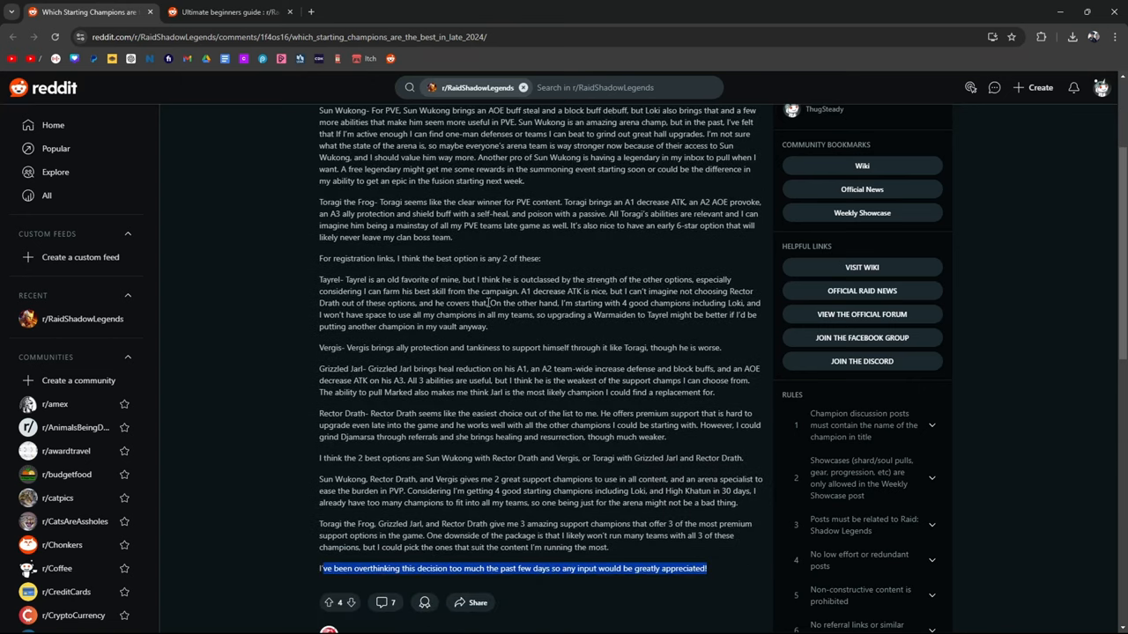
{"action": "scroll", "scroll_direction": "down", "scroll_amount": 3}
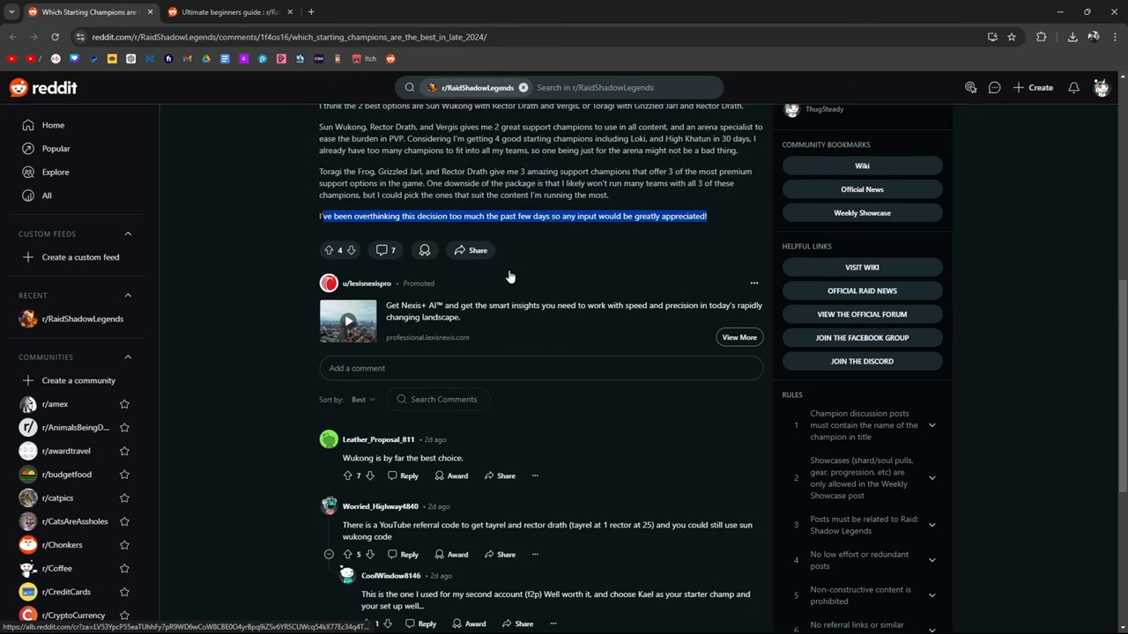
Scroll through the comments on referral rewards for Tayrel and Rector and the MONKEYKING code.
{"action": "scroll", "scroll_direction": "down", "scroll_amount": 3}
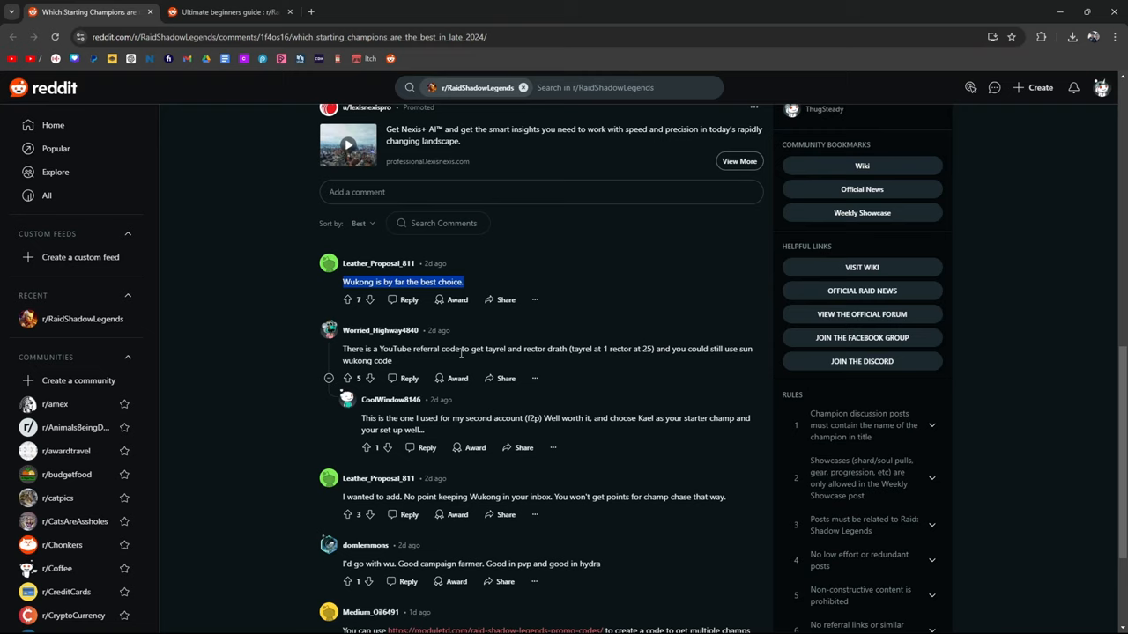
{"action": "mouse_move", "coordinate": [590, 345]}
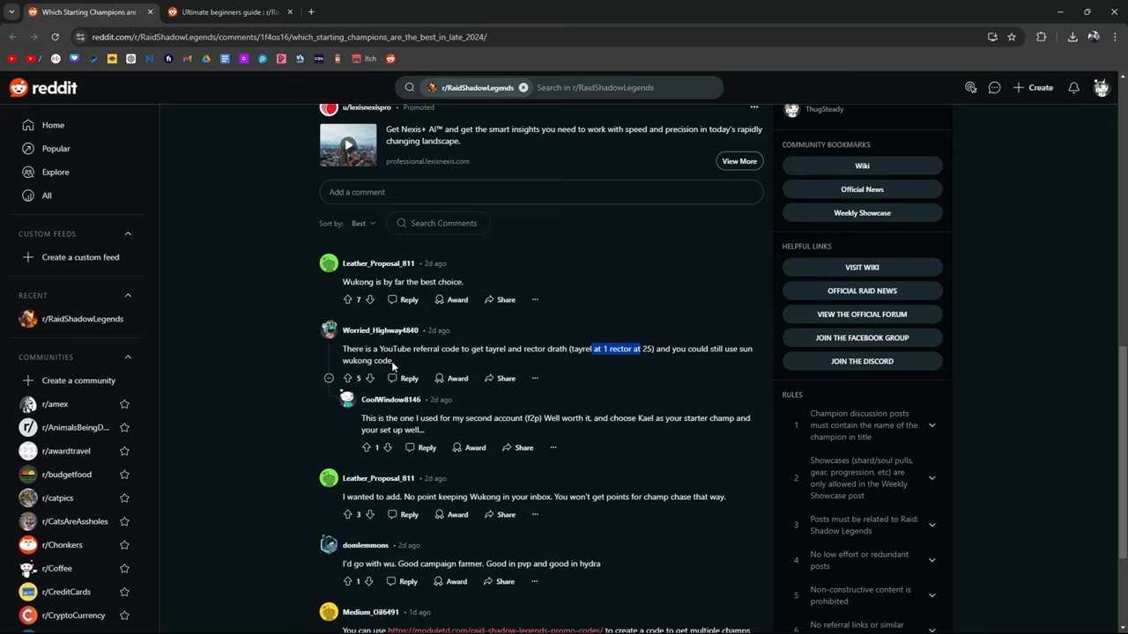
{"action": "scroll", "scroll_direction": "down", "scroll_amount": 3}
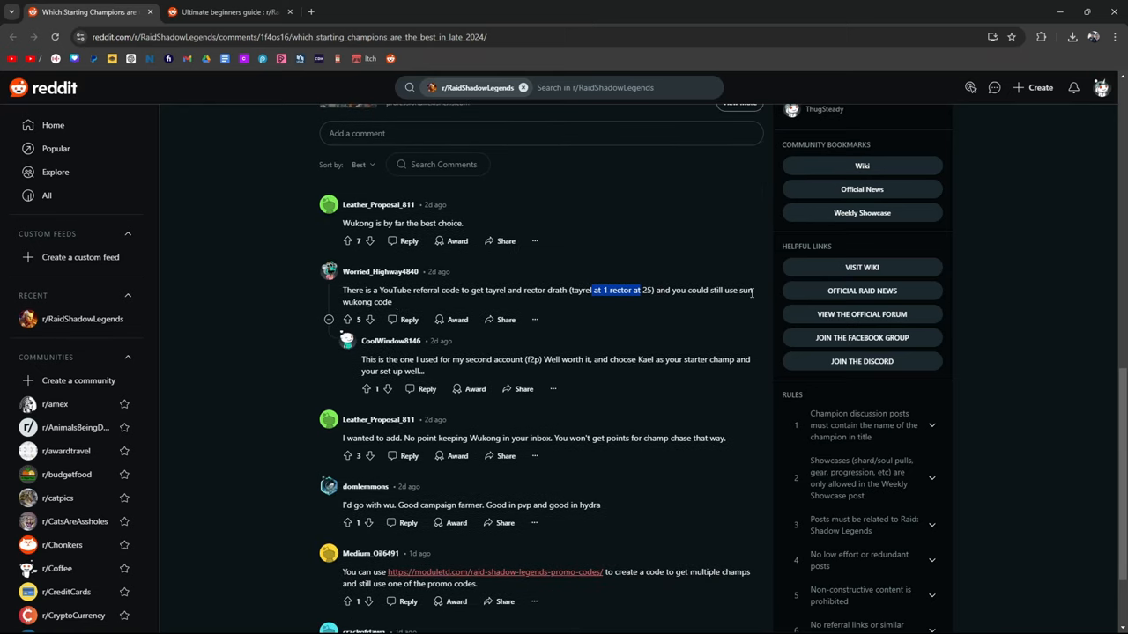
{"action": "scroll", "scroll_direction": "down", "scroll_amount": 3}
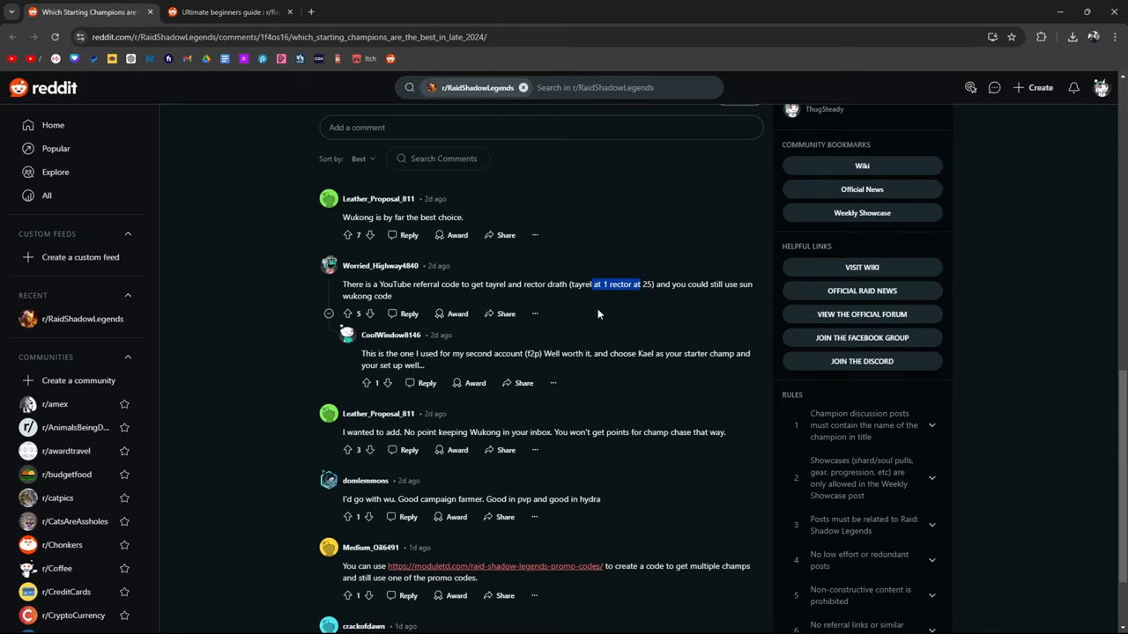
{"action": "scroll", "scroll_direction": "down", "scroll_amount": 3}
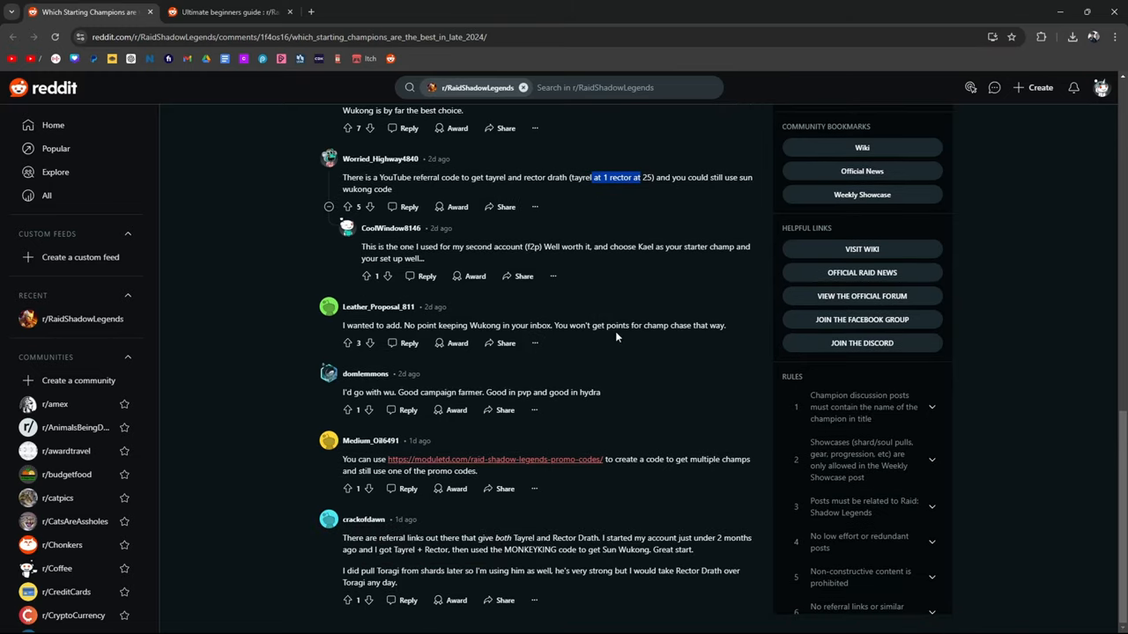
{"action": "mouse_move", "coordinate": [705, 329]}
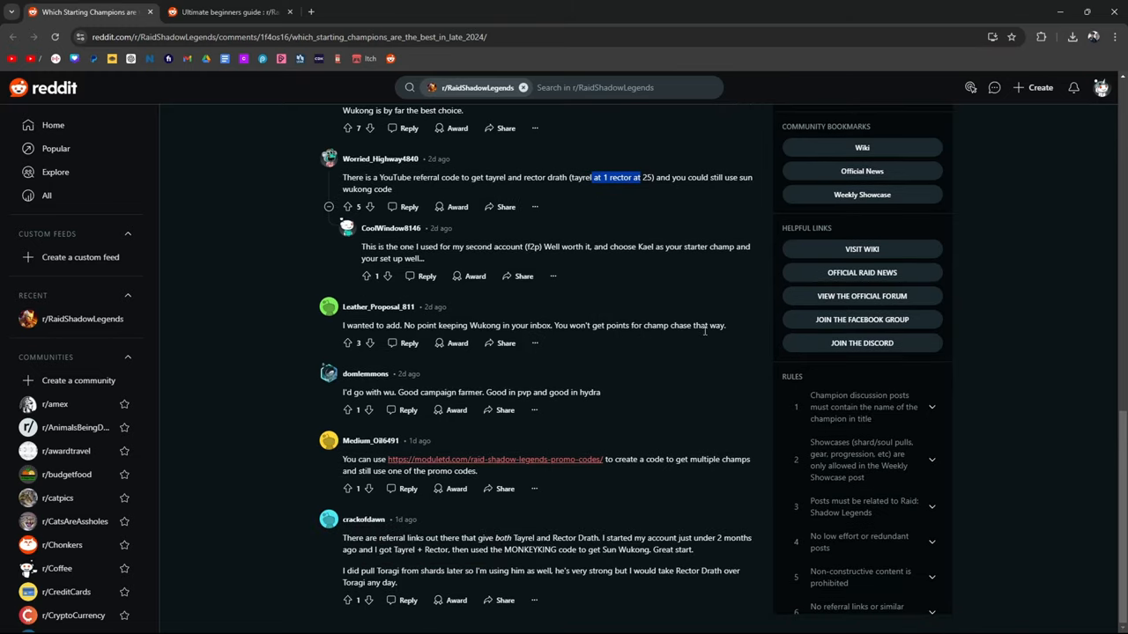
{"action": "mouse_move", "coordinate": [482, 365]}
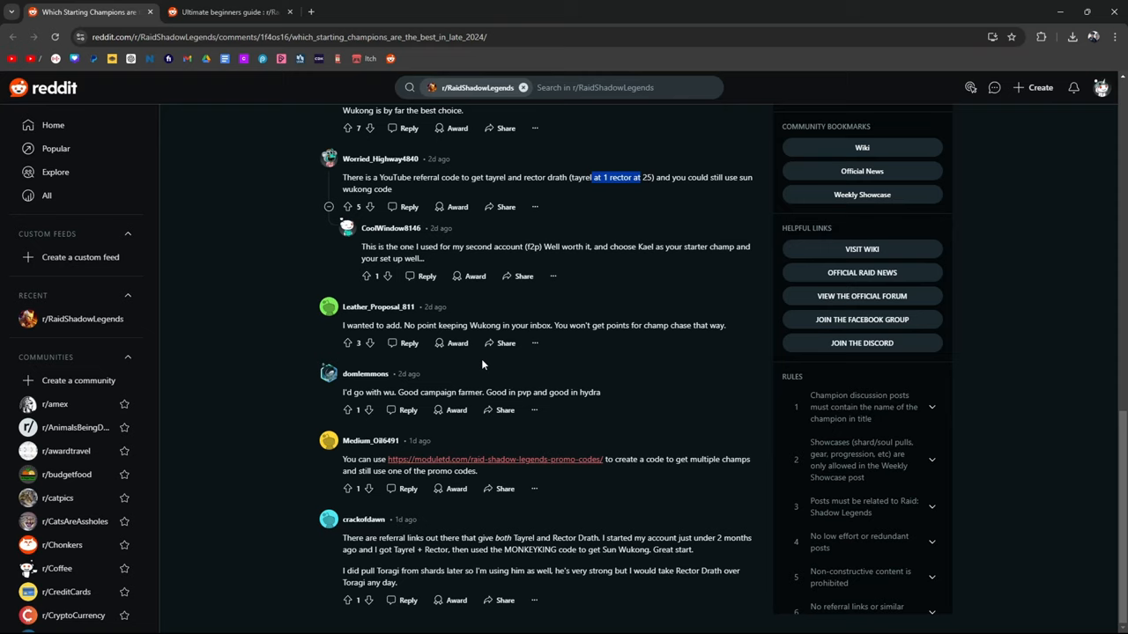
{"action": "mouse_move", "coordinate": [550, 407]}
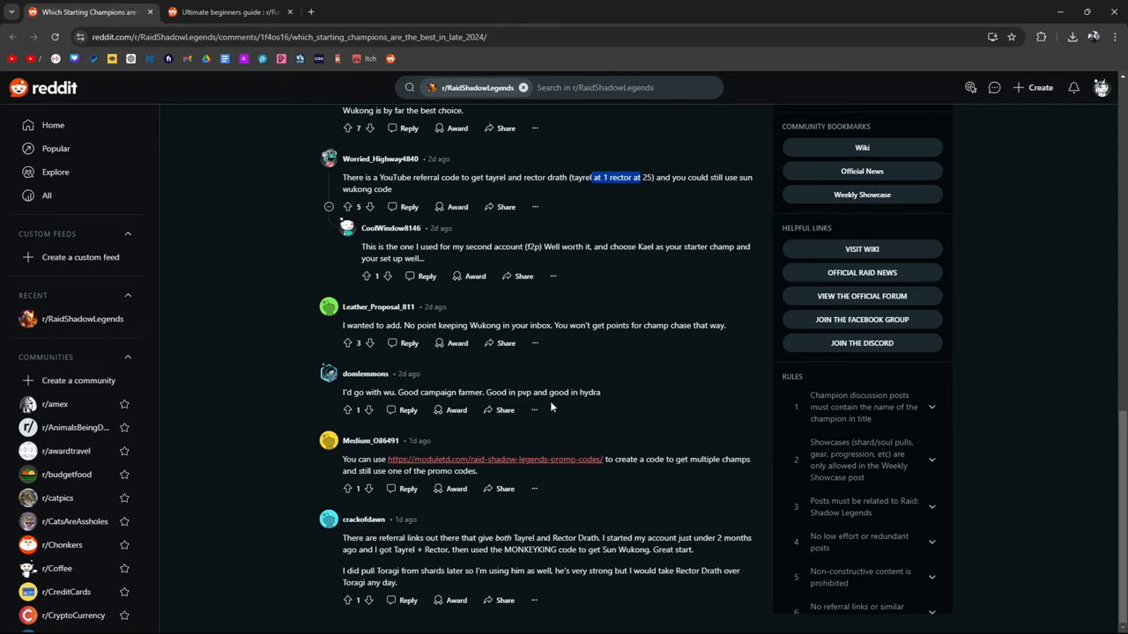
{"action": "mouse_move", "coordinate": [380, 482]}
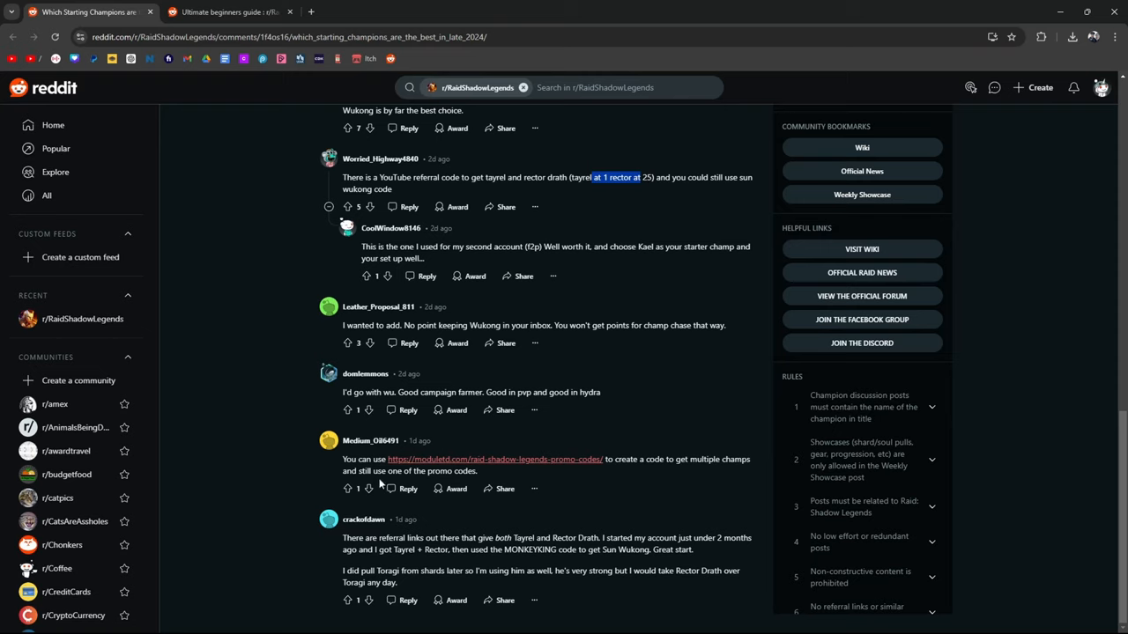
{"action": "mouse_move", "coordinate": [657, 472]}
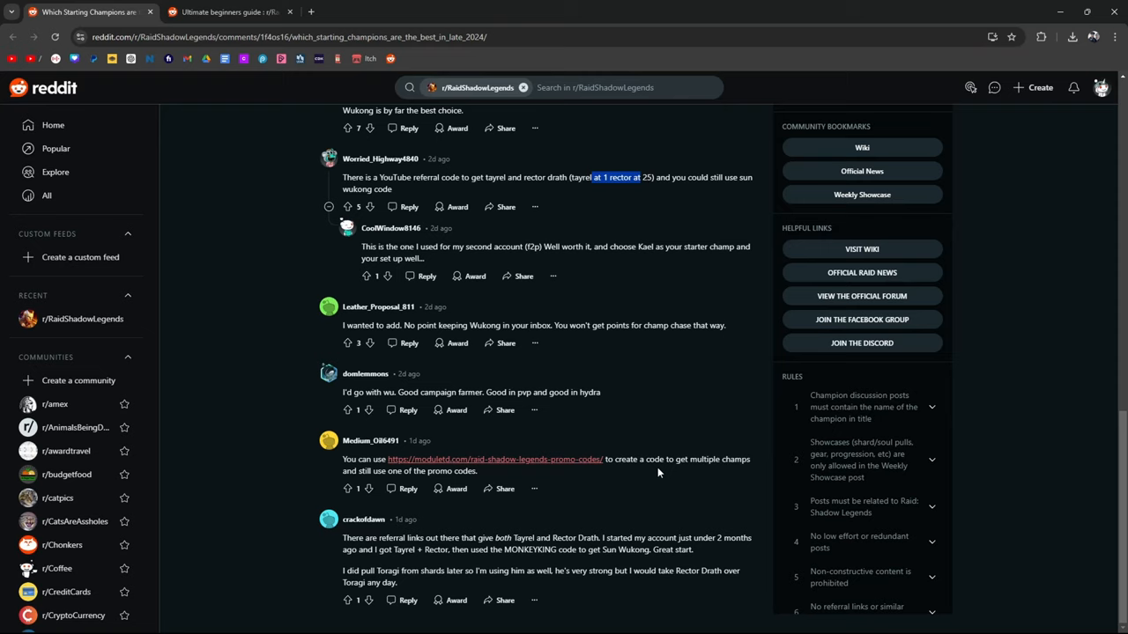
{"action": "mouse_move", "coordinate": [730, 469]}
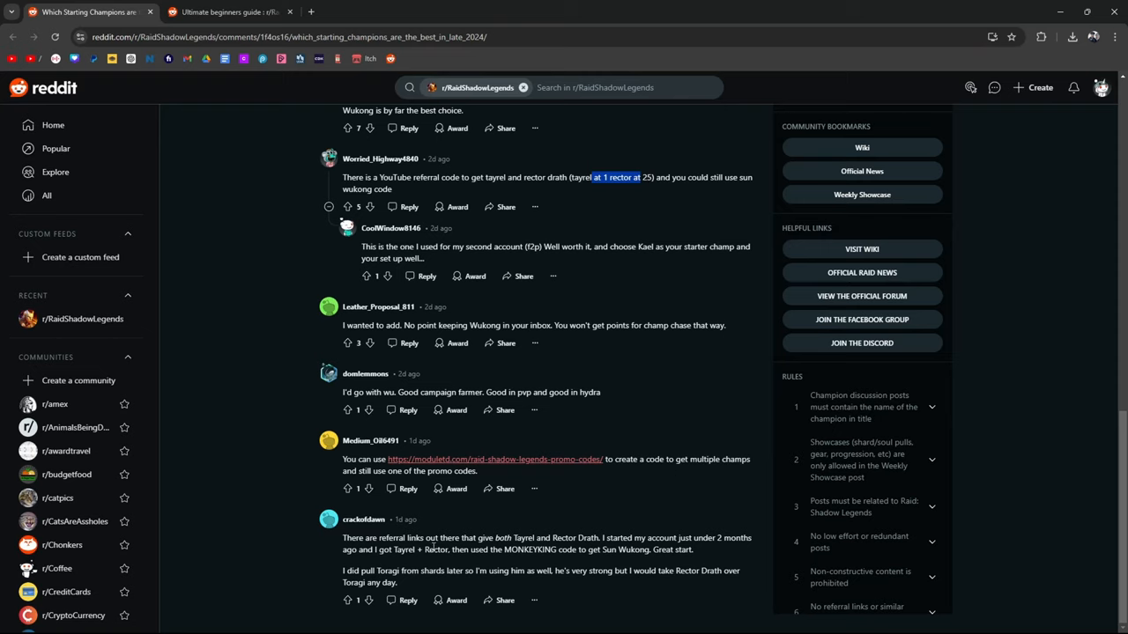
{"action": "mouse_move", "coordinate": [606, 513]}
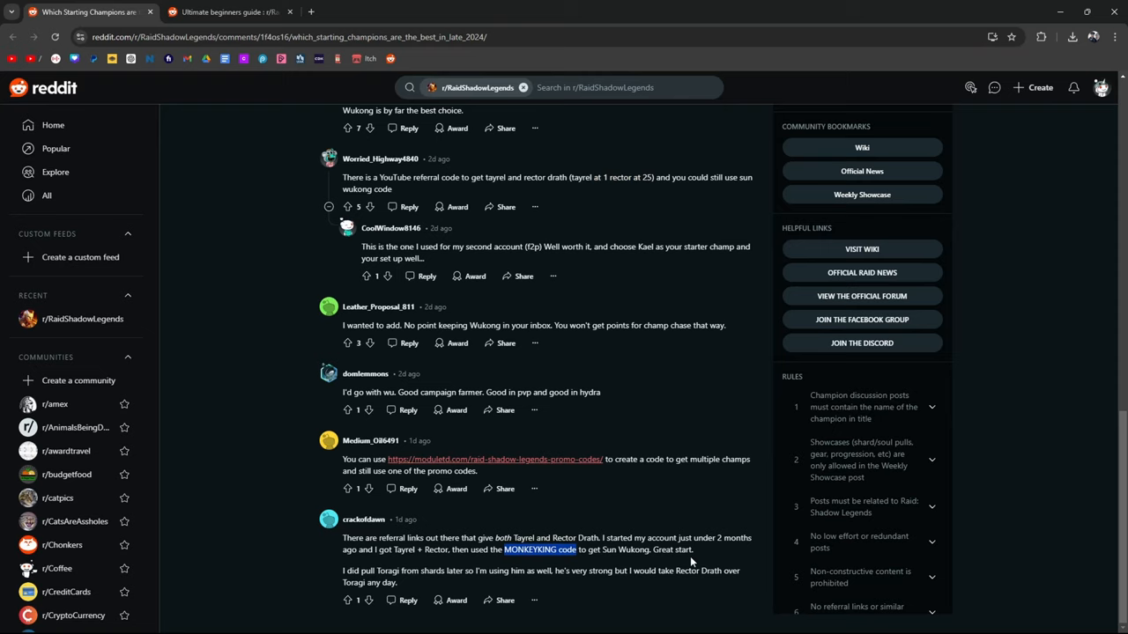
{"action": "mouse_move", "coordinate": [352, 568]}
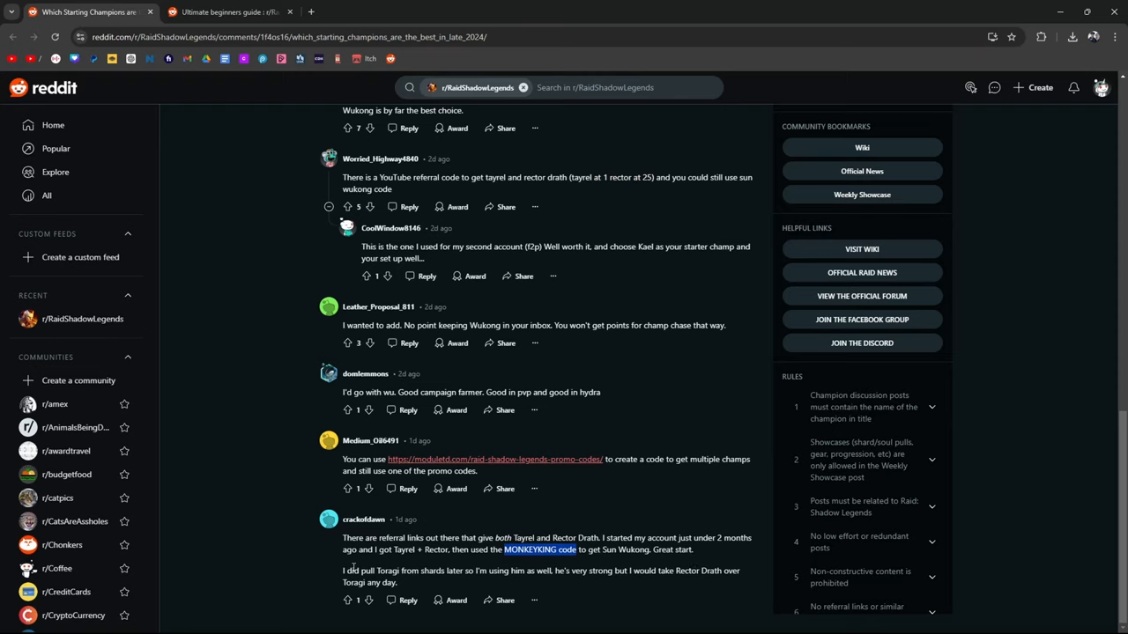
{"action": "mouse_move", "coordinate": [426, 532]}
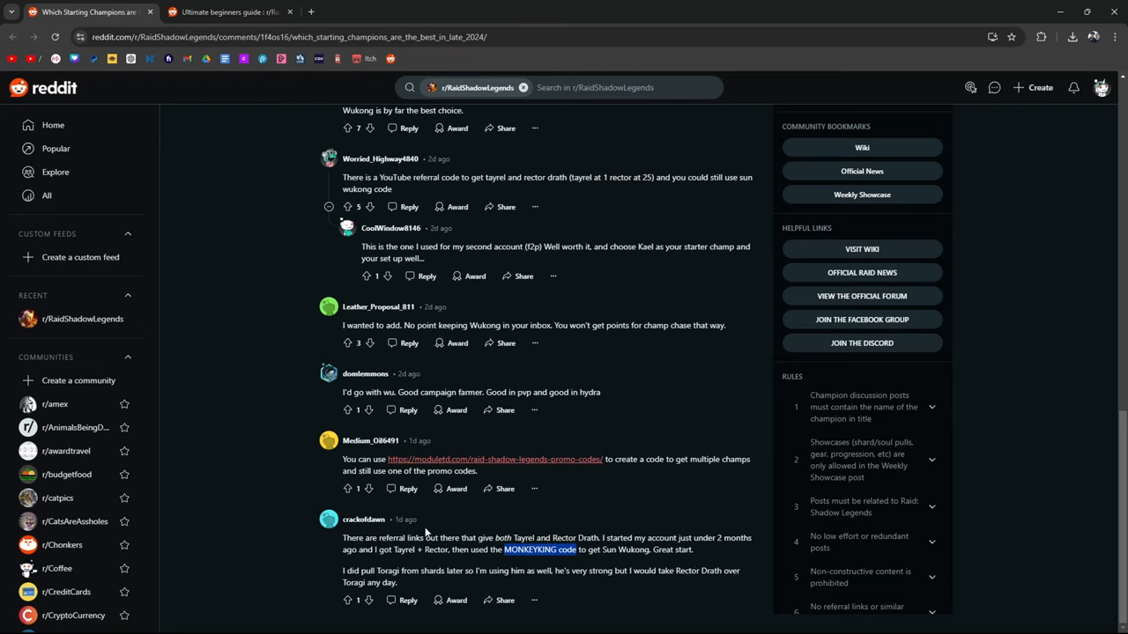
{"action": "scroll", "scroll_direction": "down", "scroll_amount": 3}
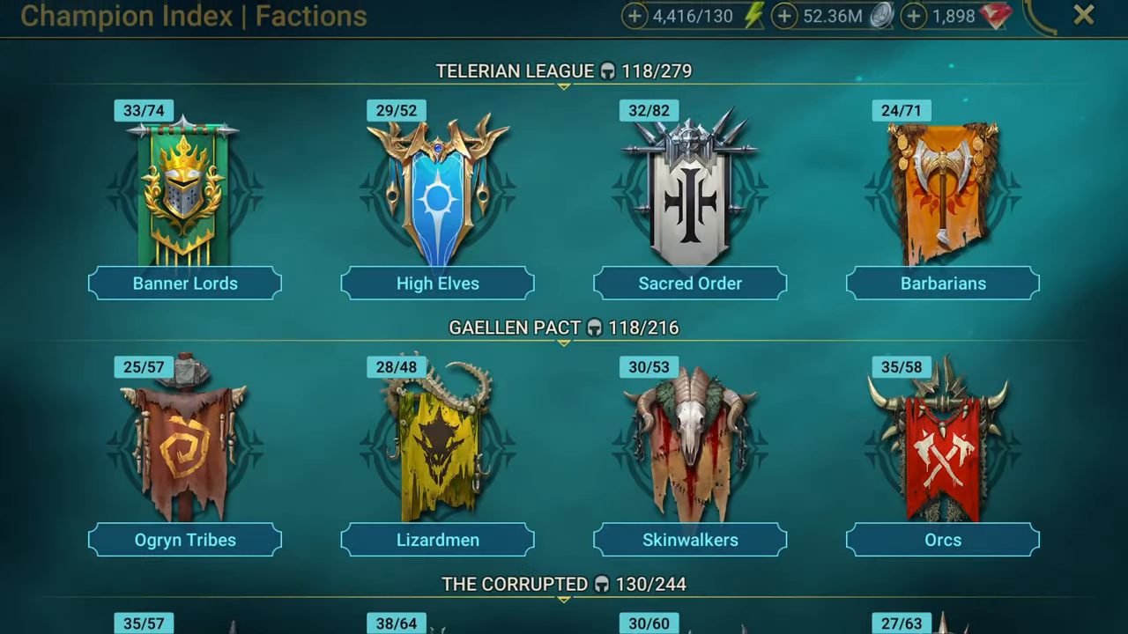
Scroll the Knights Revenant roster to the Epic section and open Rector Drath's champion page.
{"action": "scroll", "scroll_direction": "down", "scroll_amount": 3}
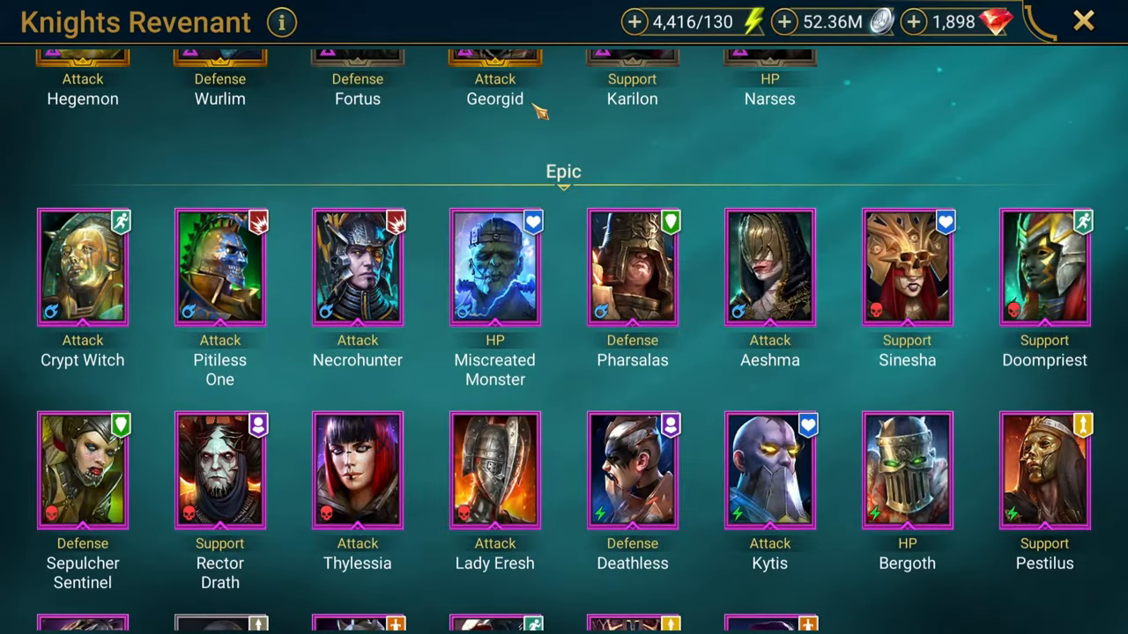
{"action": "left_click", "coordinate": [218, 473]}
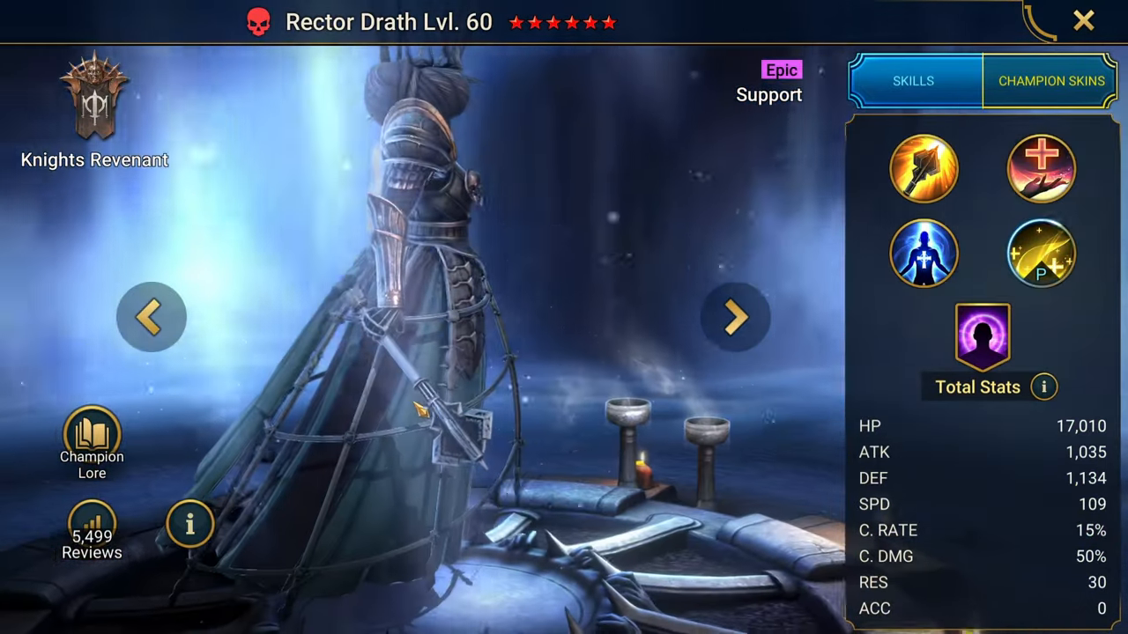
View Rector Drath's Scepter of Authority and Spirit Form revive skills, then return to the faction overview.
{"action": "left_click", "coordinate": [923, 169]}
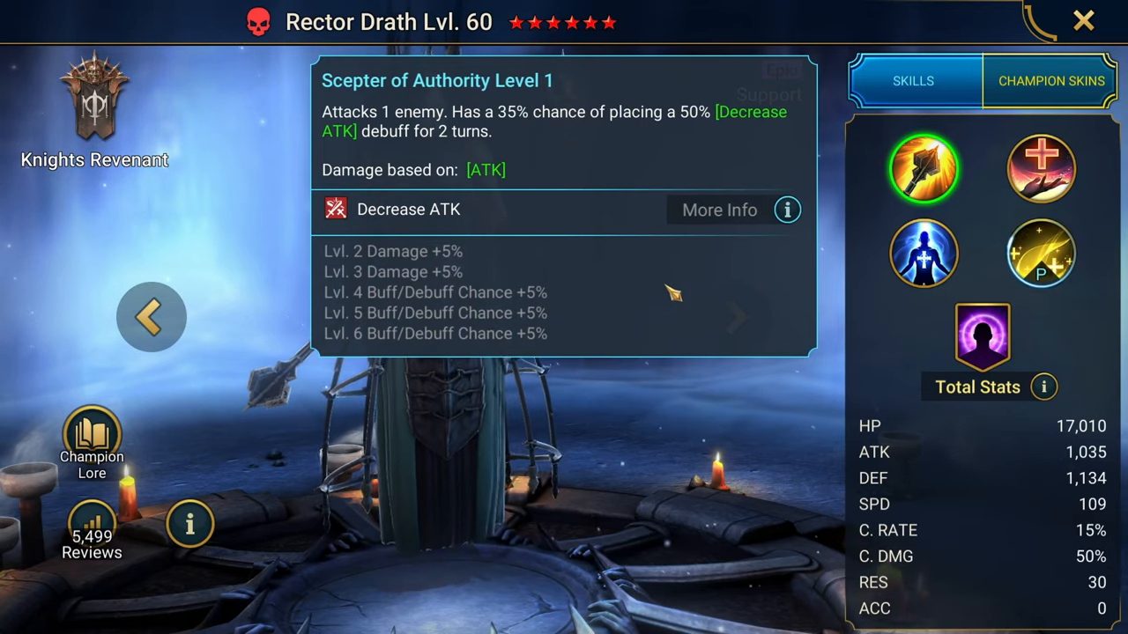
{"action": "left_click", "coordinate": [1040, 169]}
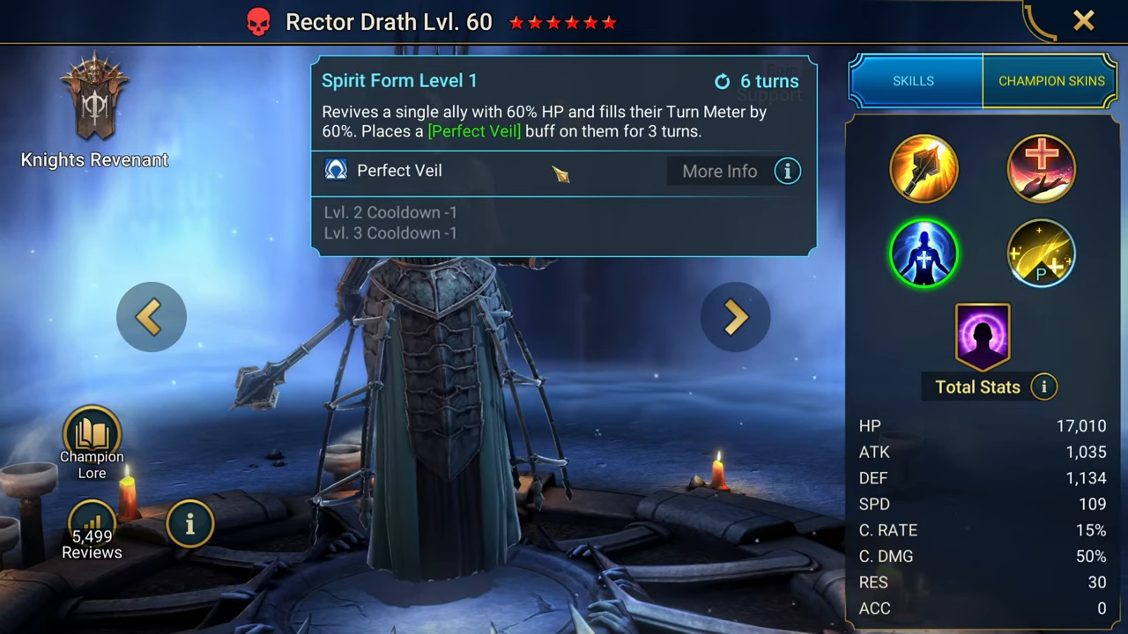
{"action": "left_click", "coordinate": [1039, 254]}
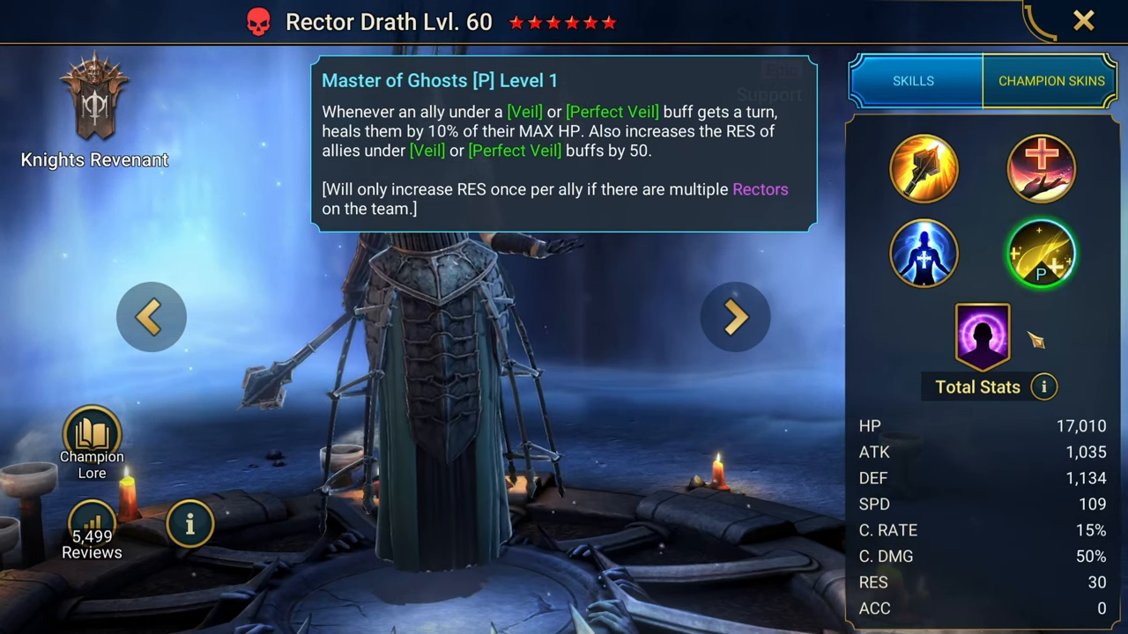
{"action": "left_click", "coordinate": [983, 338]}
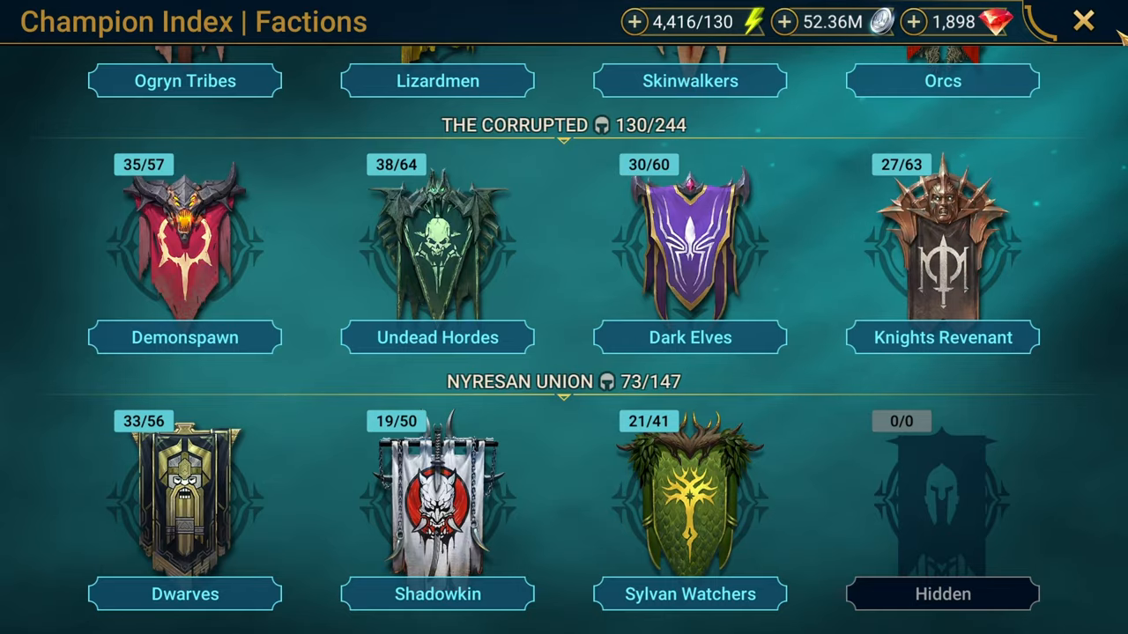
Select Dark Elves, view Loki Chase's second phase and close the event window.
{"action": "left_click", "coordinate": [1082, 21]}
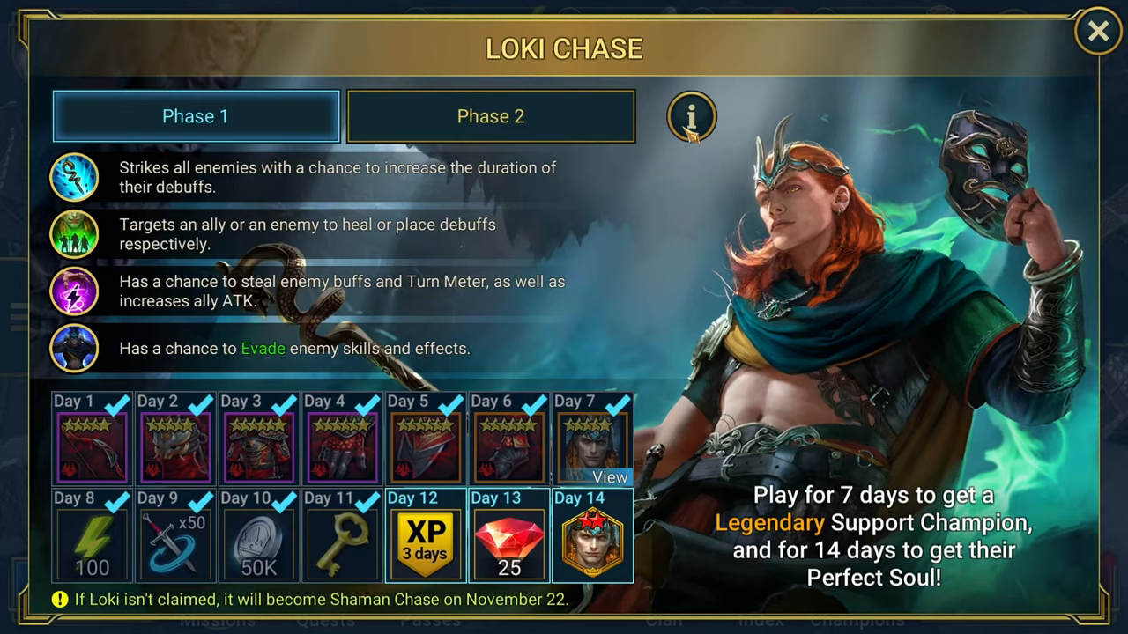
{"action": "mouse_move", "coordinate": [678, 180]}
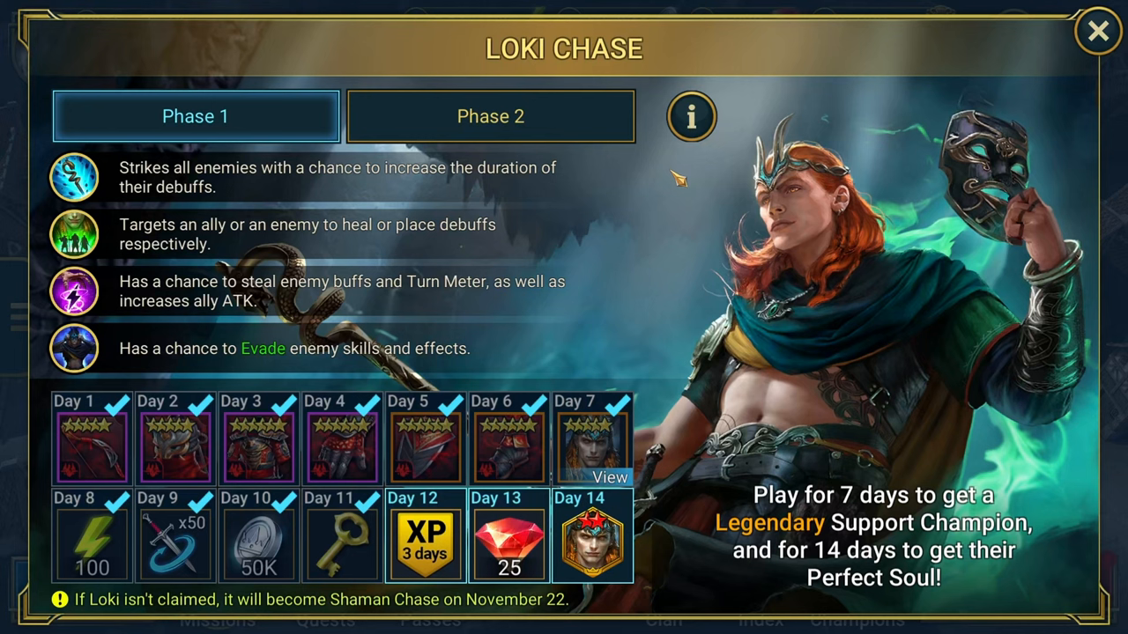
{"action": "mouse_move", "coordinate": [596, 520]}
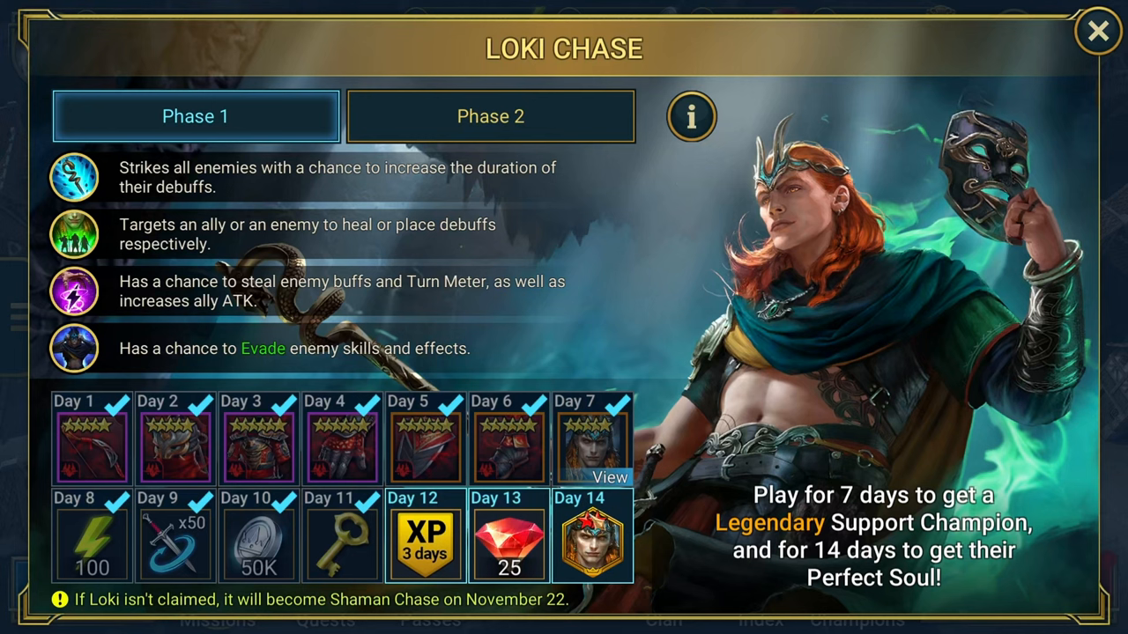
{"action": "left_click", "coordinate": [489, 116]}
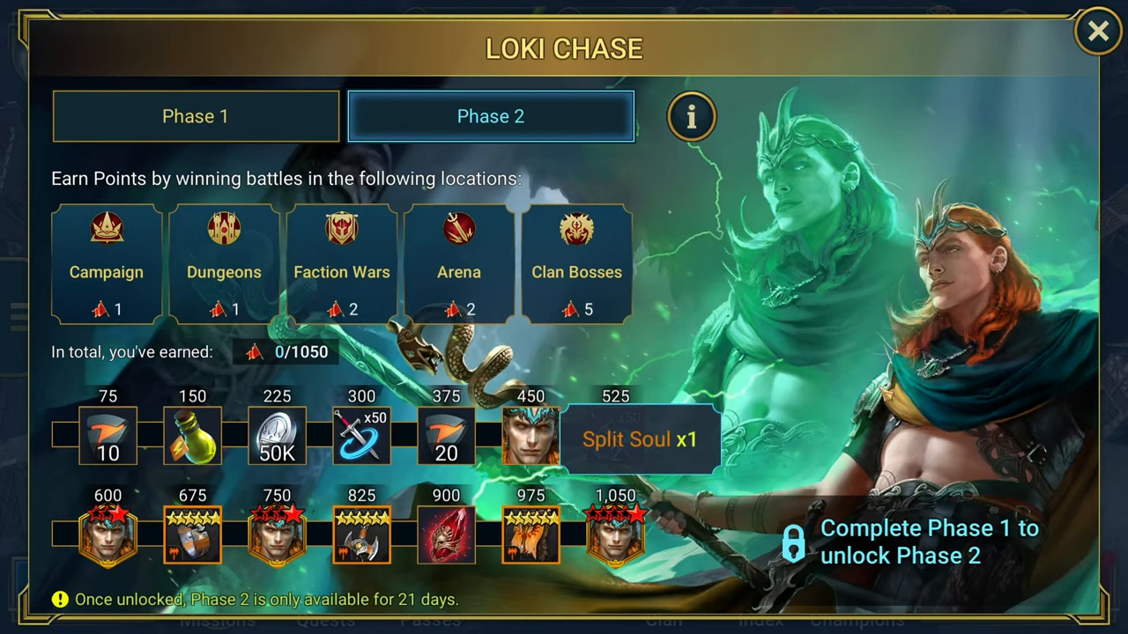
{"action": "left_click", "coordinate": [1099, 31]}
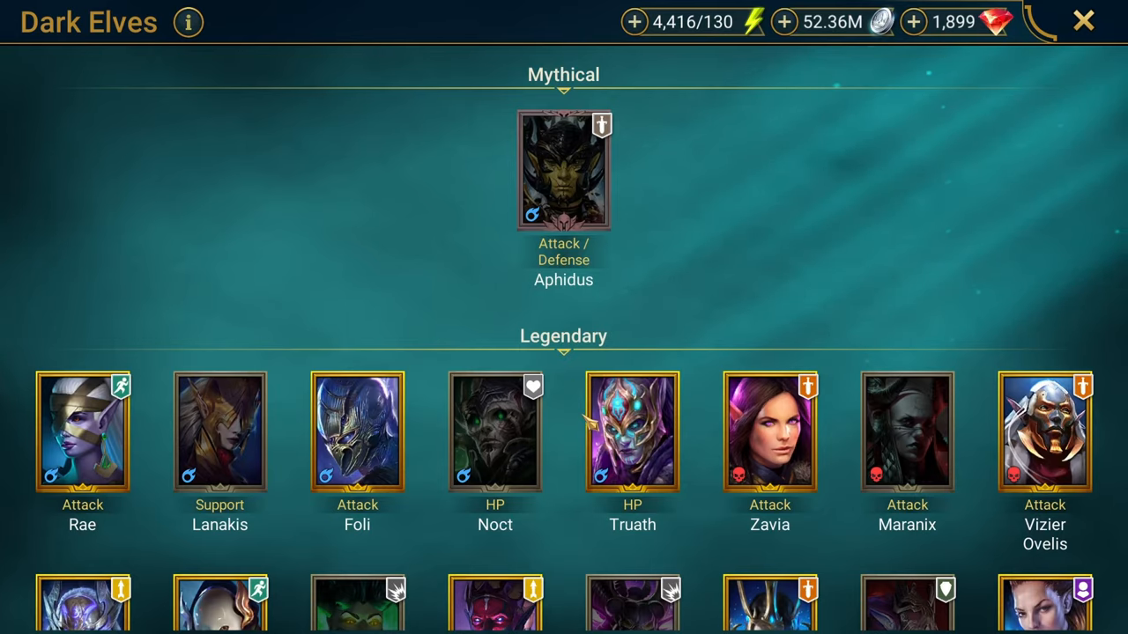
Scroll to the Rare section, open Kael's page and look through his player ratings.
{"action": "scroll", "scroll_direction": "down", "scroll_amount": 3}
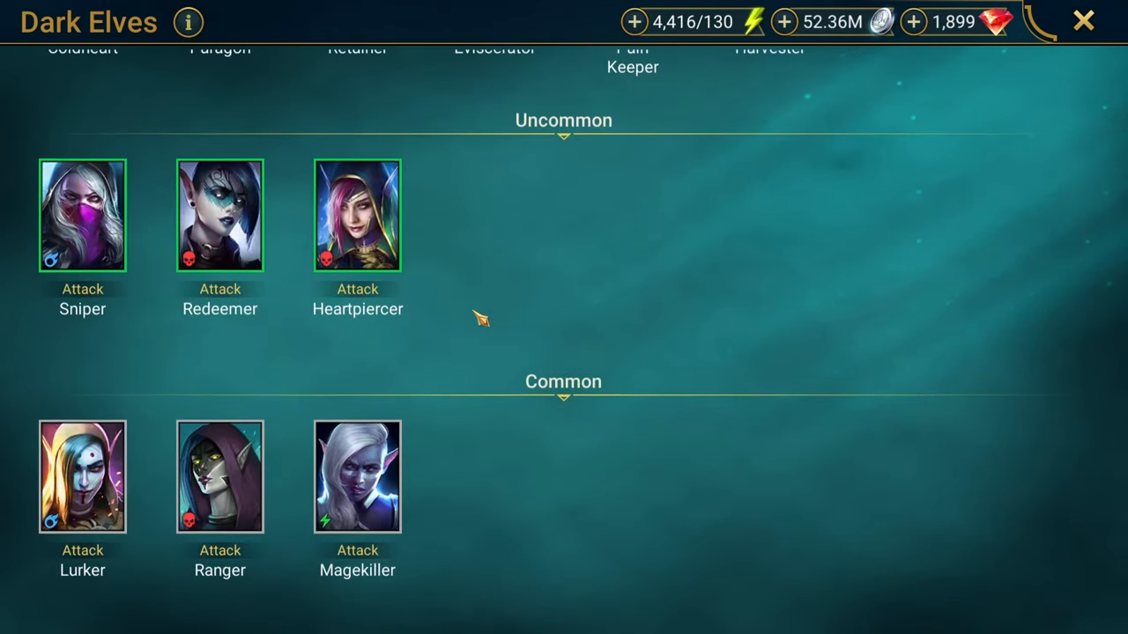
{"action": "scroll", "scroll_direction": "down", "scroll_amount": 3}
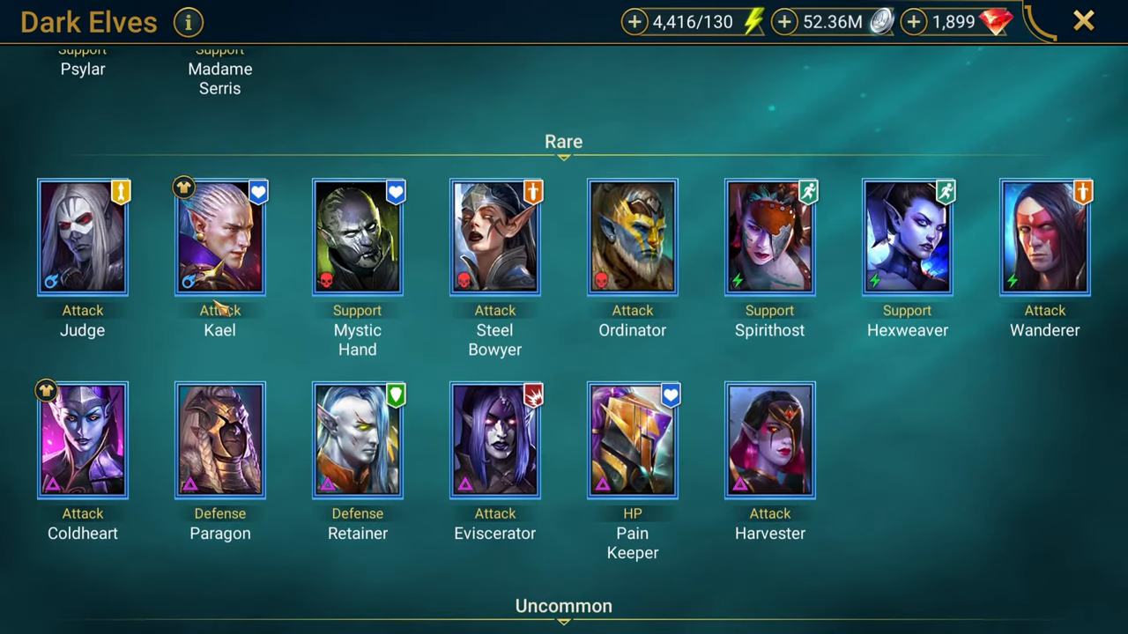
{"action": "left_click", "coordinate": [219, 236]}
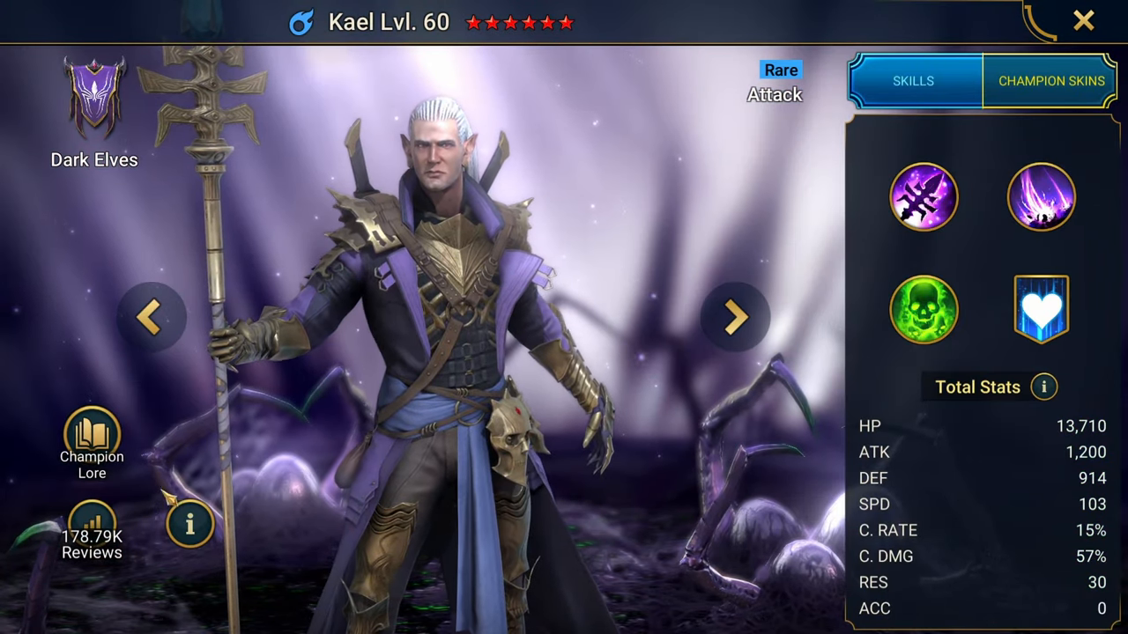
{"action": "left_click", "coordinate": [191, 525]}
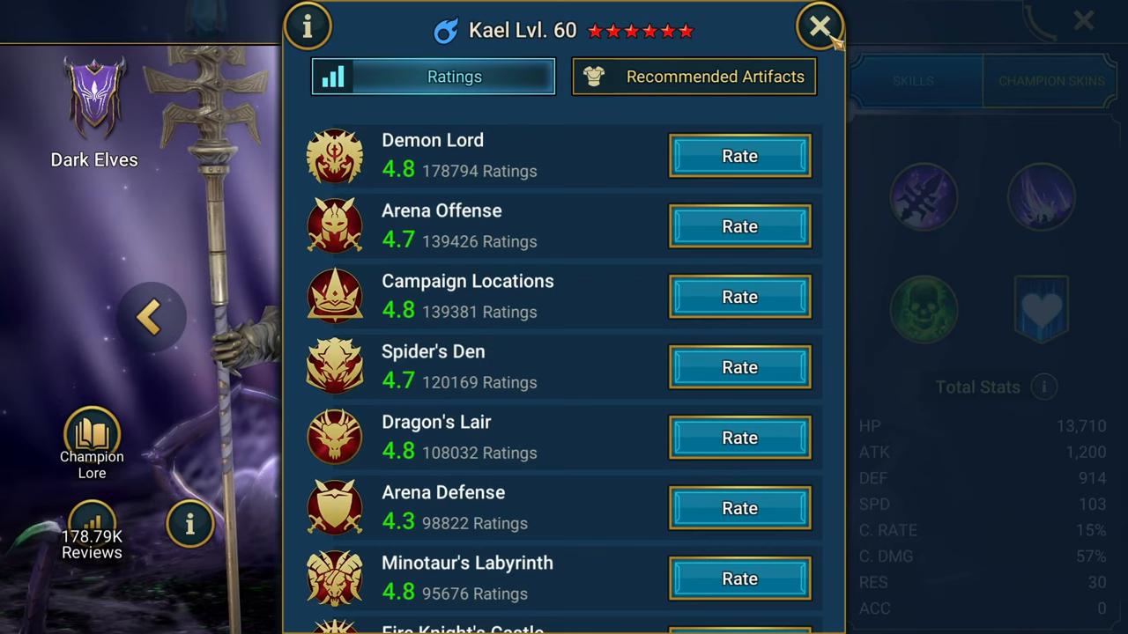
{"action": "scroll", "scroll_direction": "down", "scroll_amount": 3}
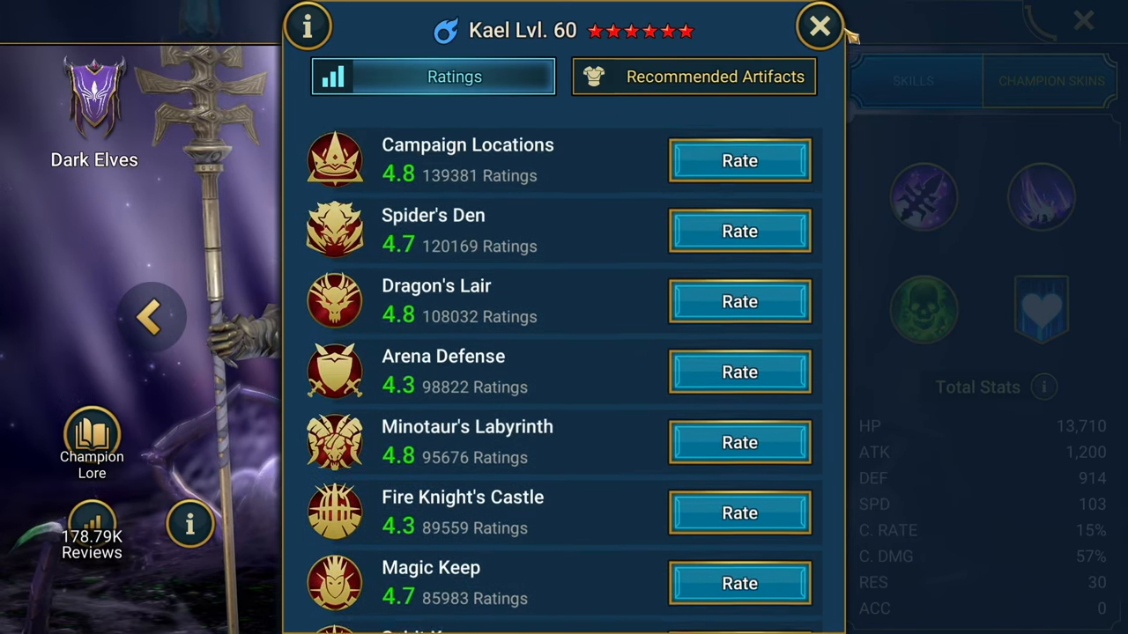
{"action": "left_click", "coordinate": [817, 27]}
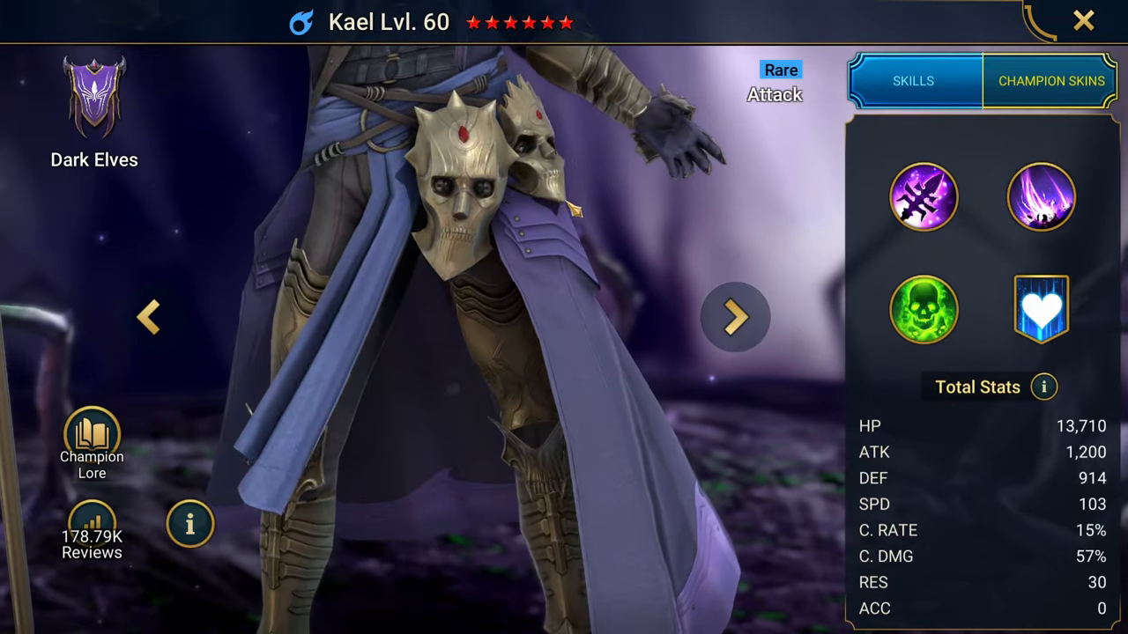
Leave Kael's champion page and the Dark Elves list for the faction overview.
{"action": "left_click", "coordinate": [737, 317]}
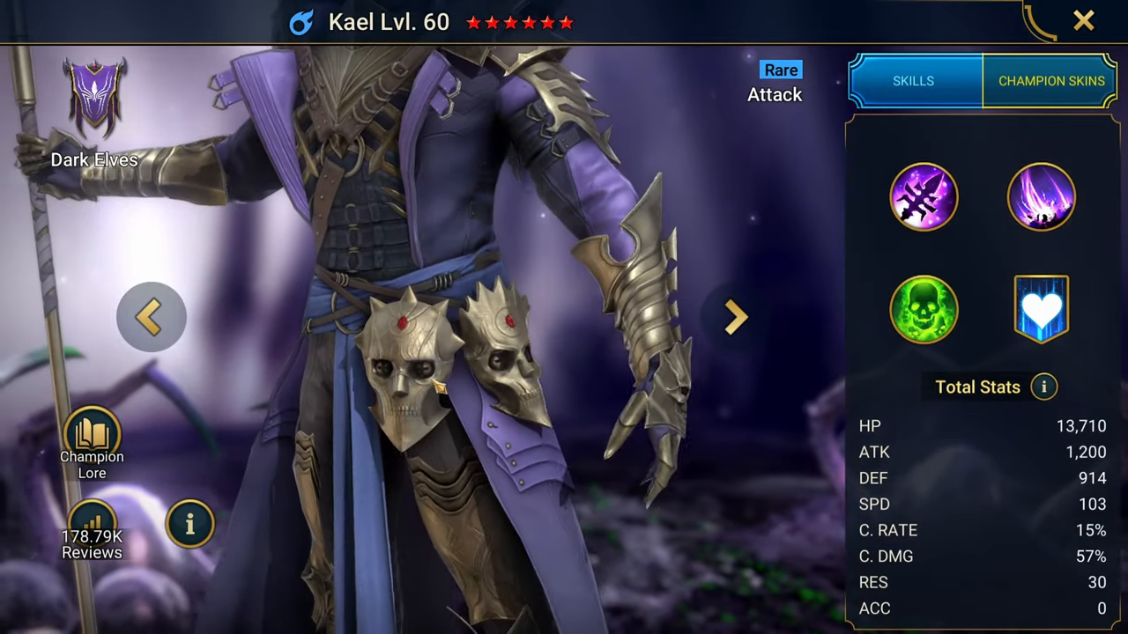
{"action": "left_click", "coordinate": [737, 318]}
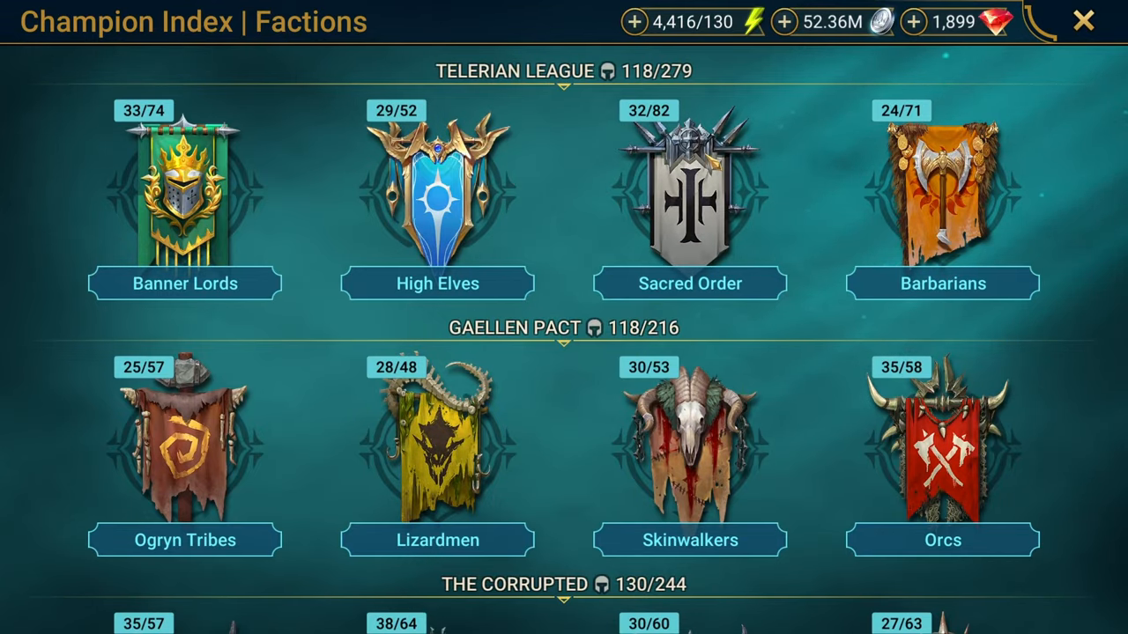
Open Sacred Order, read Athel's Higher Blessing skill and close her champion page.
{"action": "left_click", "coordinate": [690, 192]}
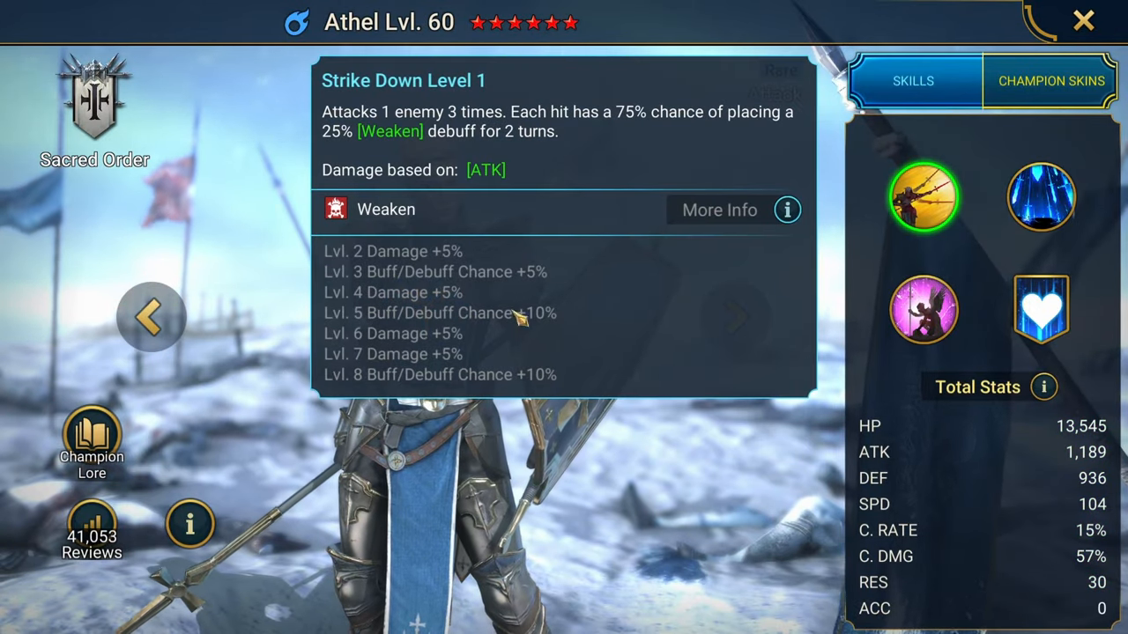
{"action": "left_click", "coordinate": [923, 309]}
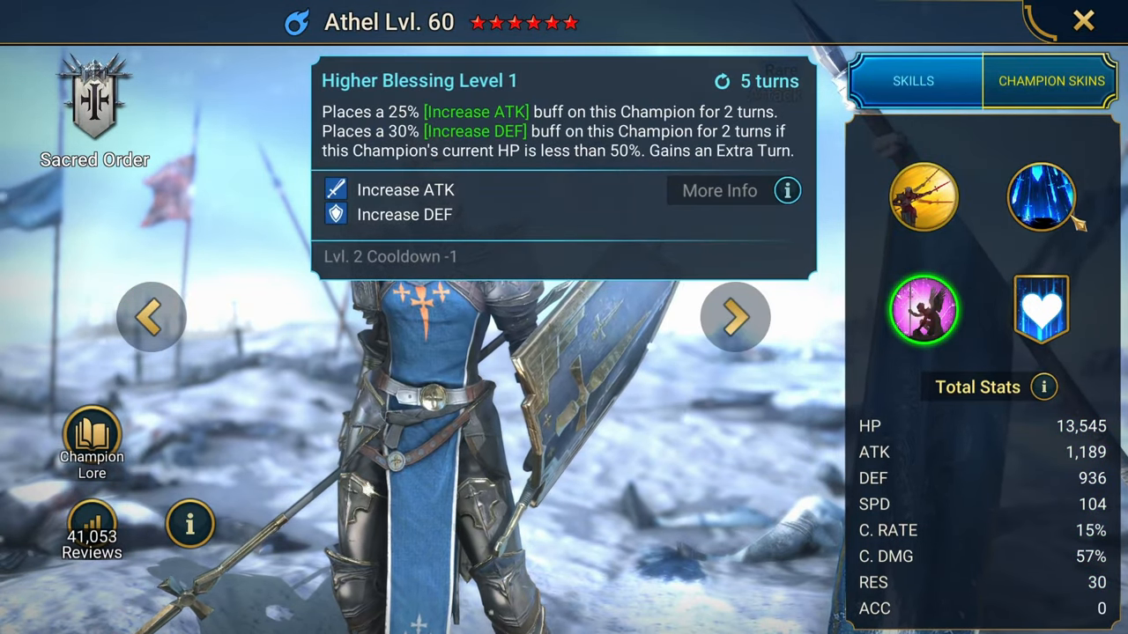
{"action": "left_click", "coordinate": [1040, 198]}
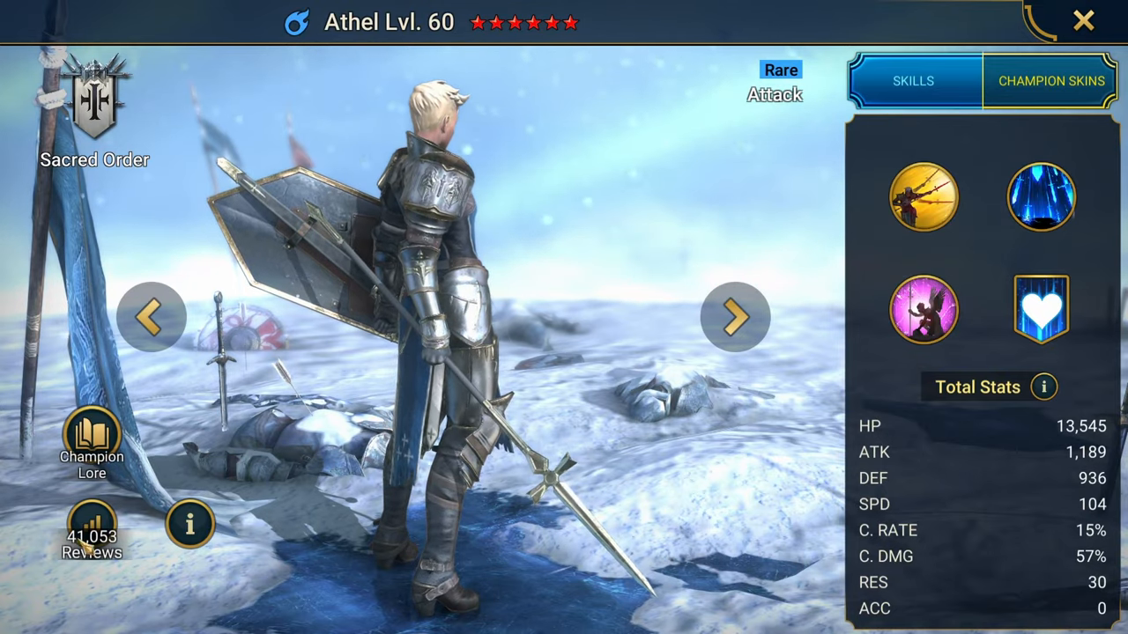
{"action": "left_click", "coordinate": [1082, 20]}
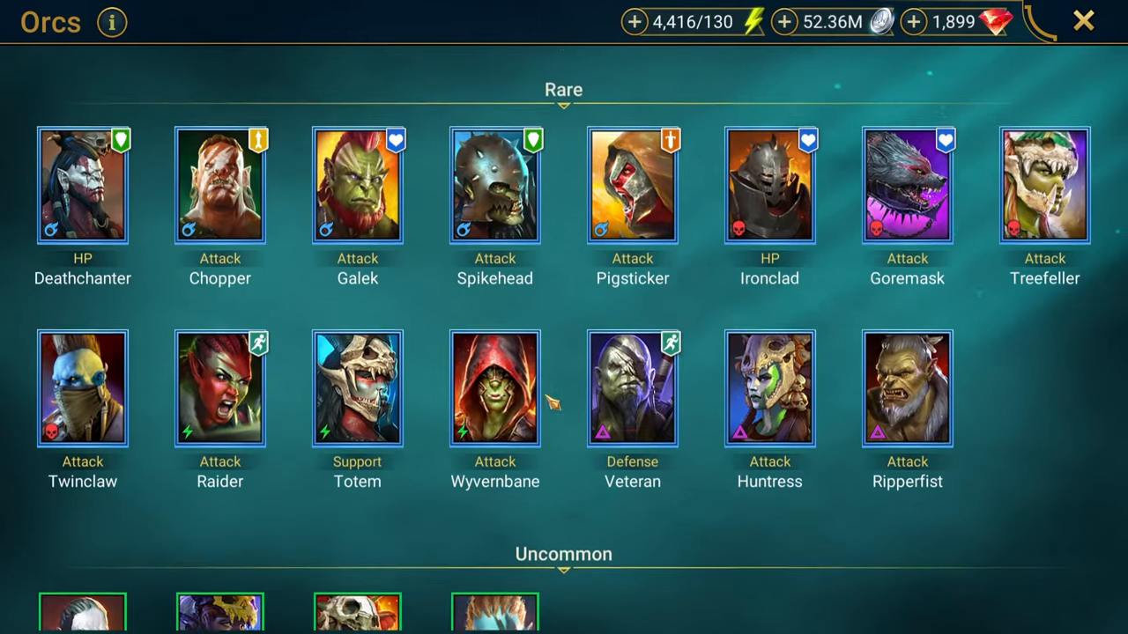
Open Galek's page and read his Cross Slash, Hellraiser and Cursed Blade skills.
{"action": "left_click", "coordinate": [356, 185]}
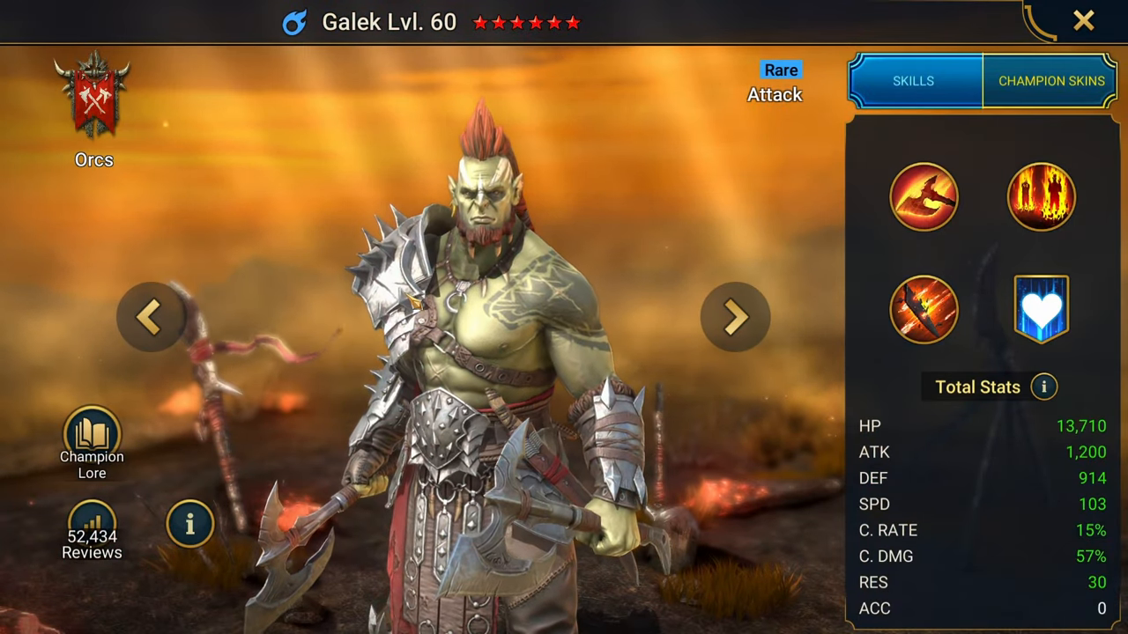
{"action": "left_click", "coordinate": [924, 197]}
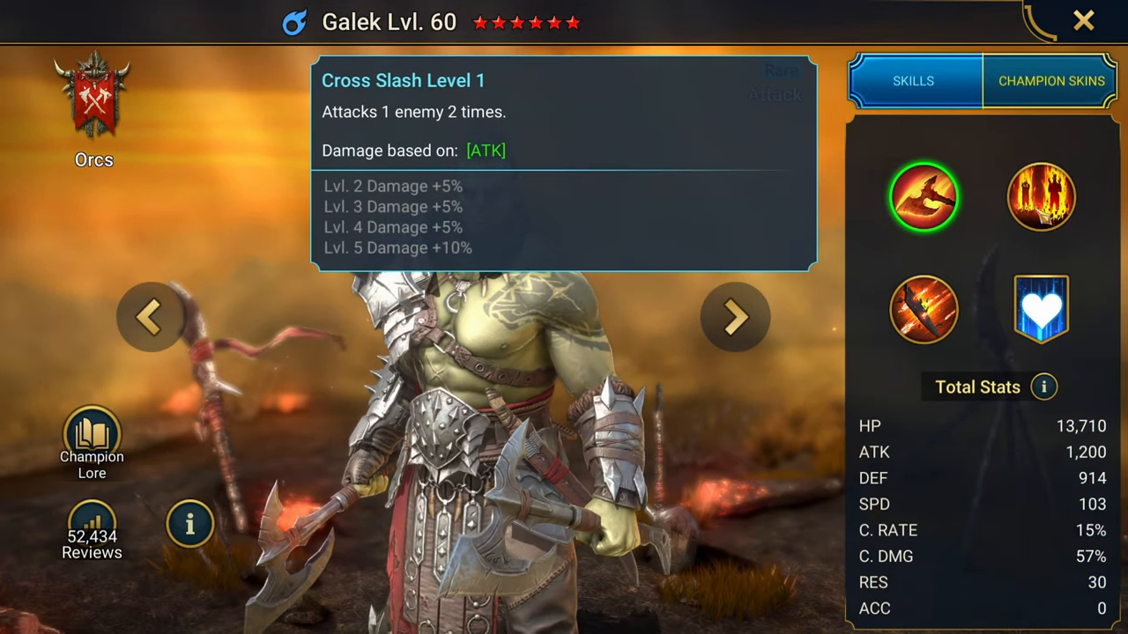
{"action": "left_click", "coordinate": [1040, 197]}
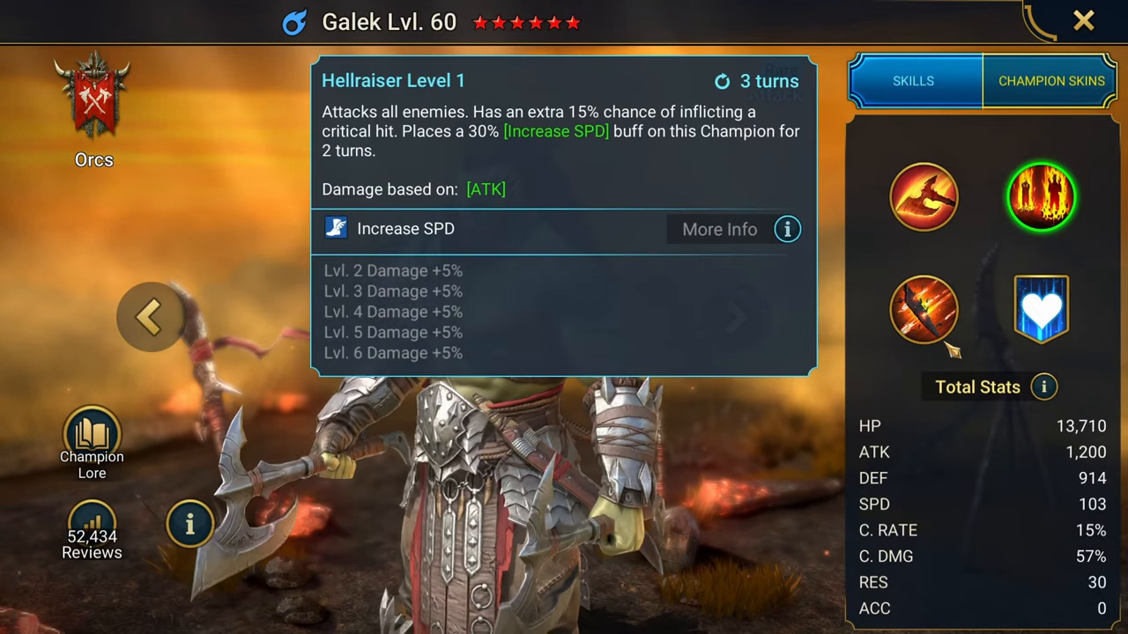
{"action": "left_click", "coordinate": [924, 308]}
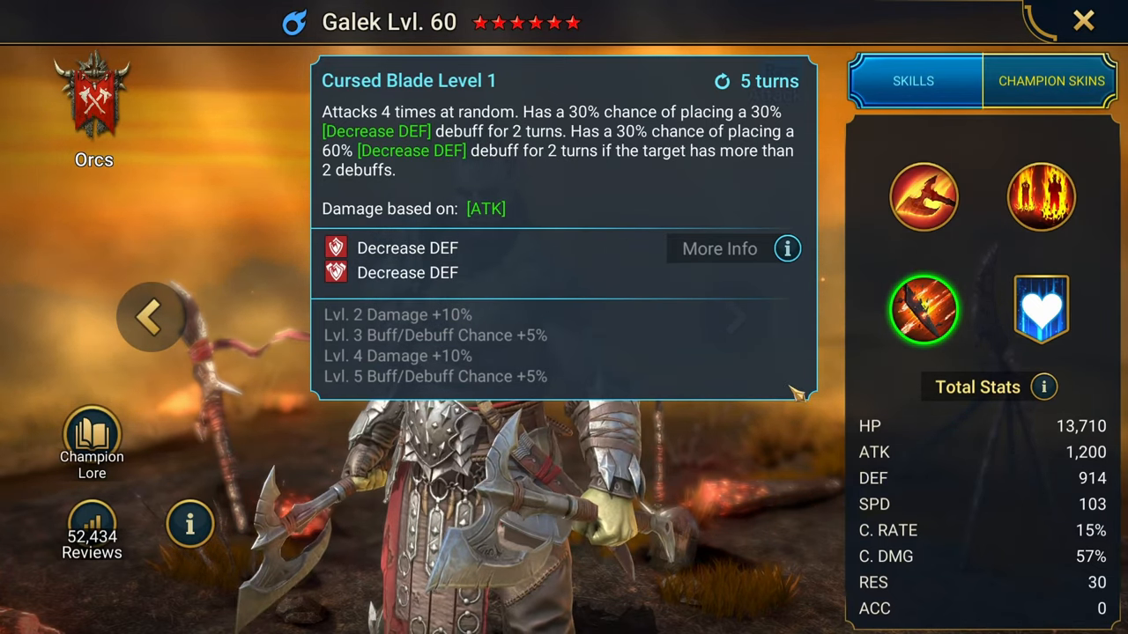
{"action": "left_click", "coordinate": [1040, 197]}
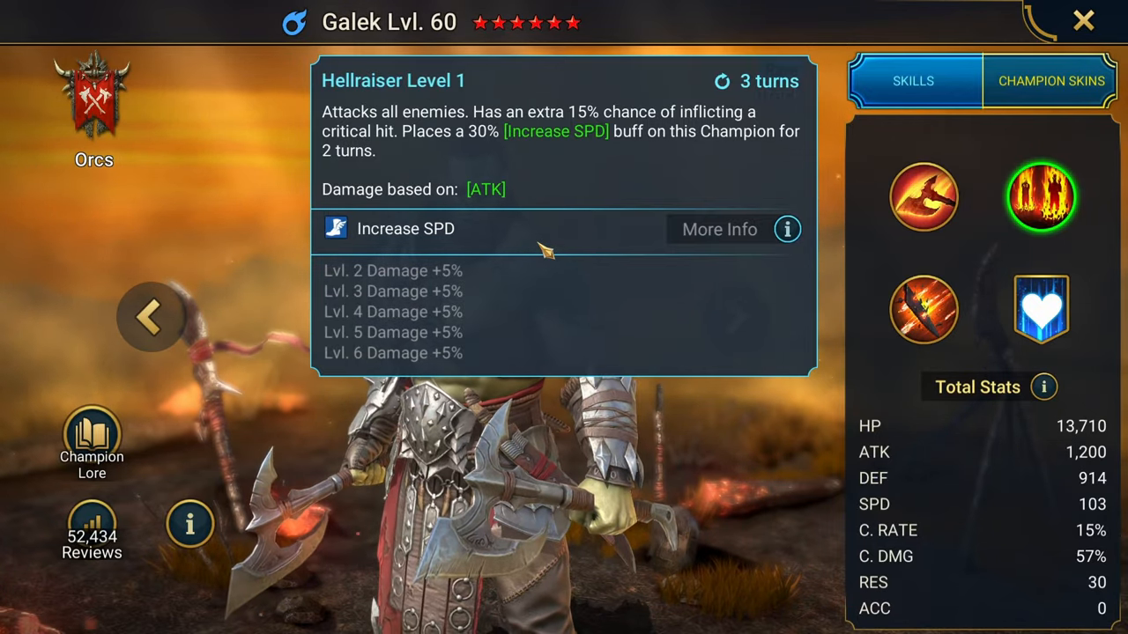
Switch to Elhain and view her Lightning Arrow and Valley of Death skill details.
{"action": "left_click", "coordinate": [733, 318]}
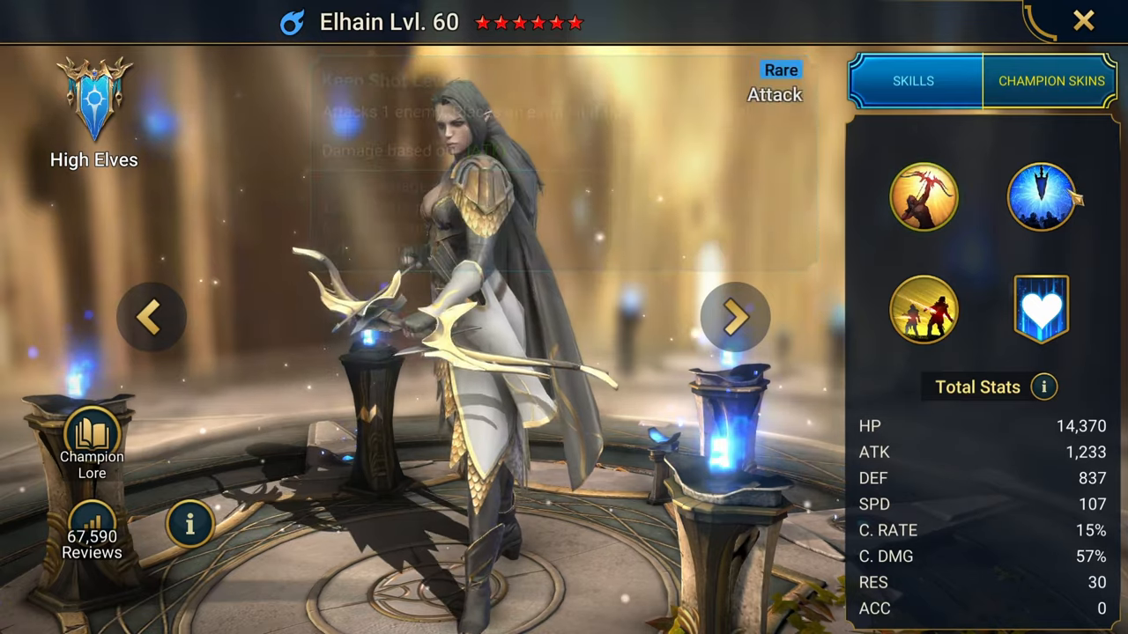
{"action": "left_click", "coordinate": [1040, 198]}
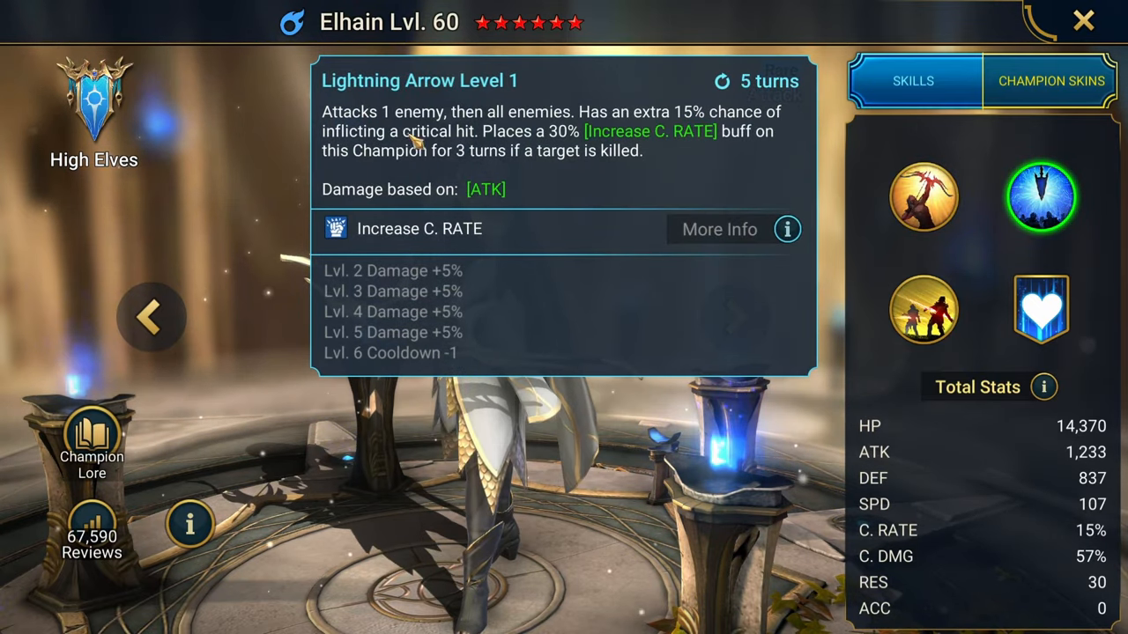
{"action": "left_click", "coordinate": [923, 308]}
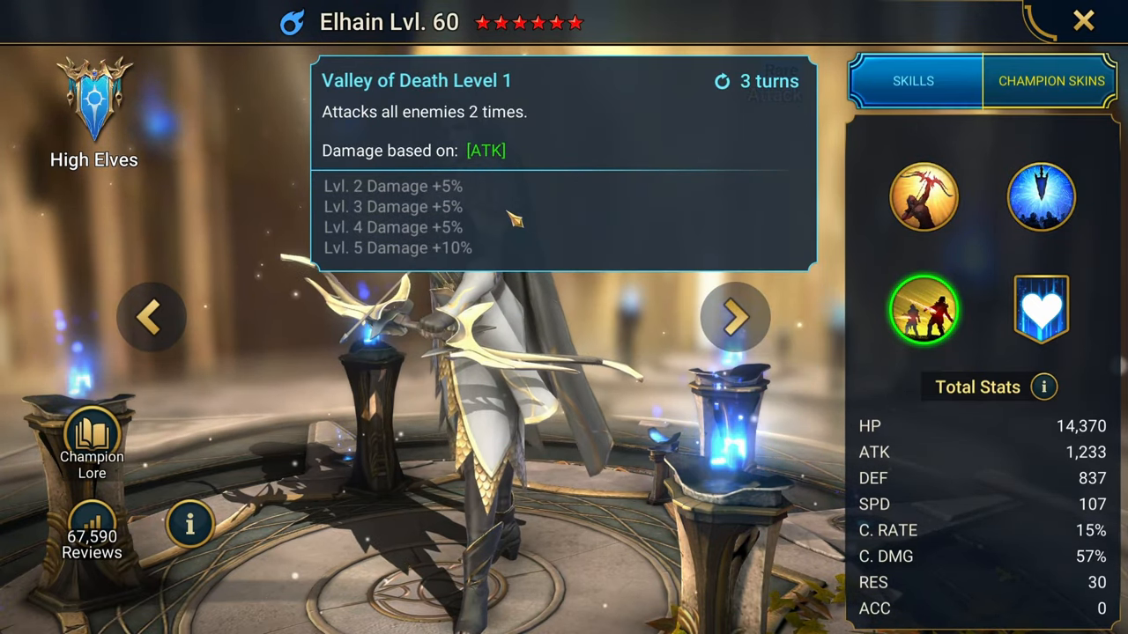